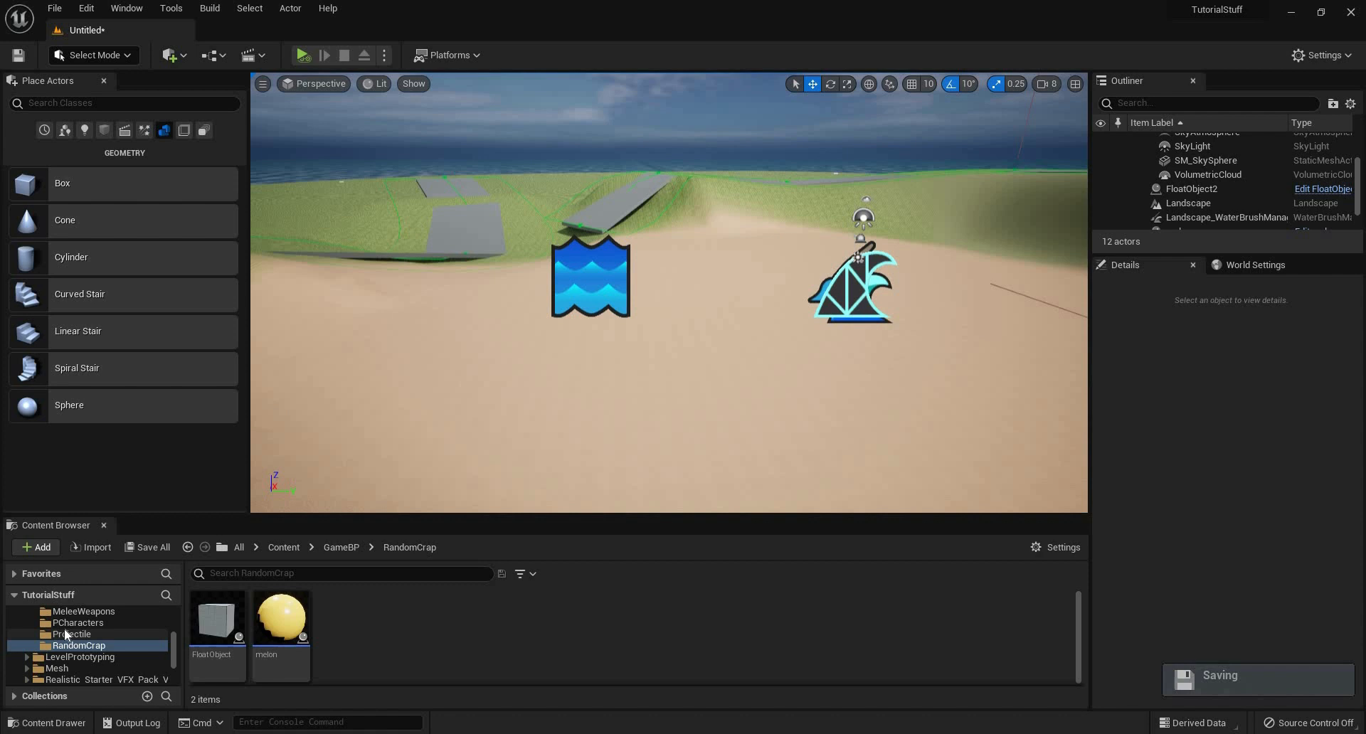
pyautogui.moveTo(86, 426)
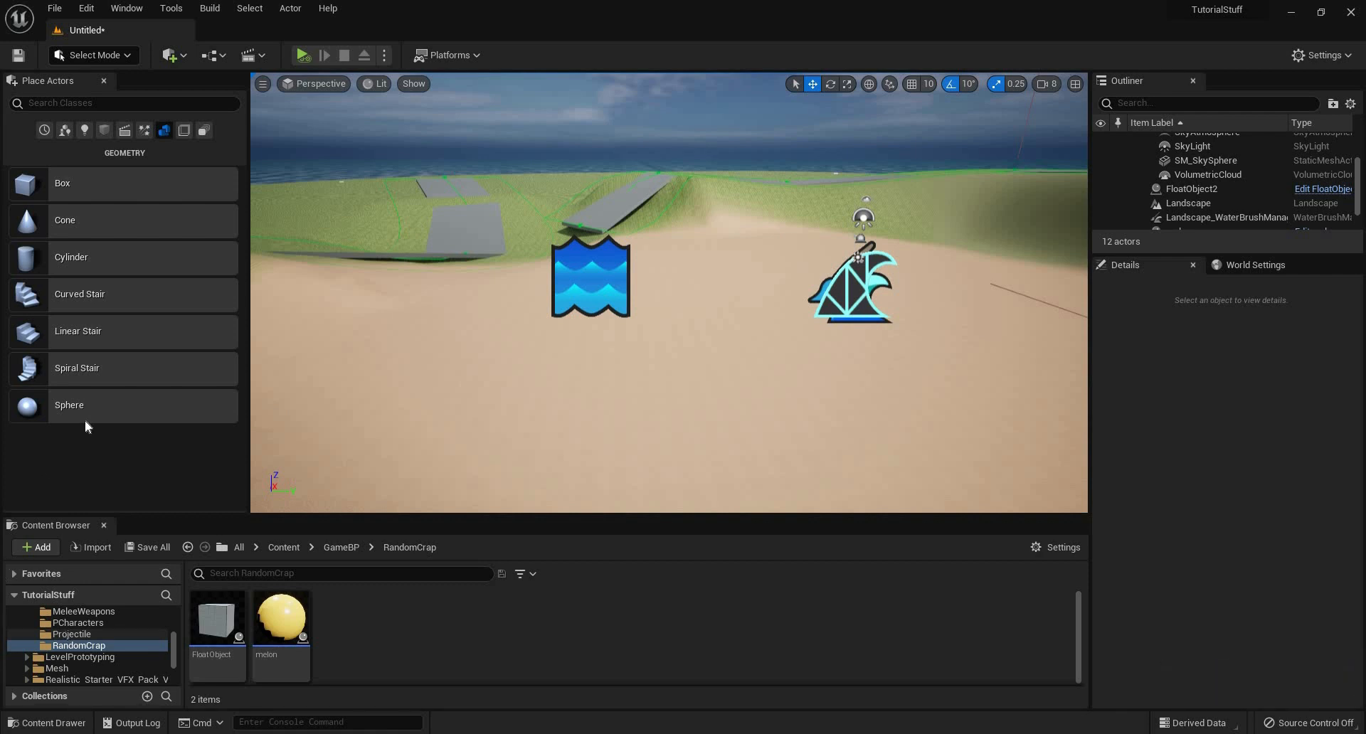
pyautogui.moveTo(63, 233)
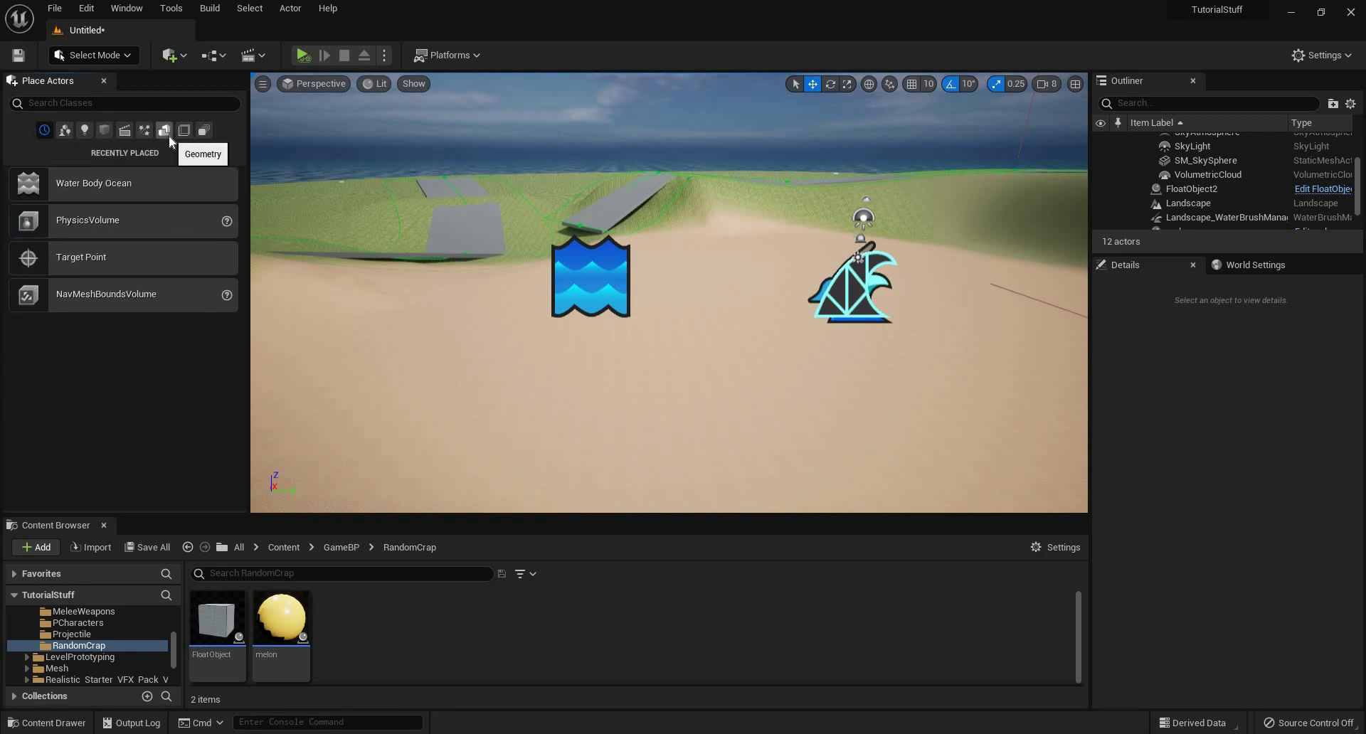
# Step: Place a Cone brush from the Geometry shapes onto the sand near the water
pyautogui.click(164, 131)
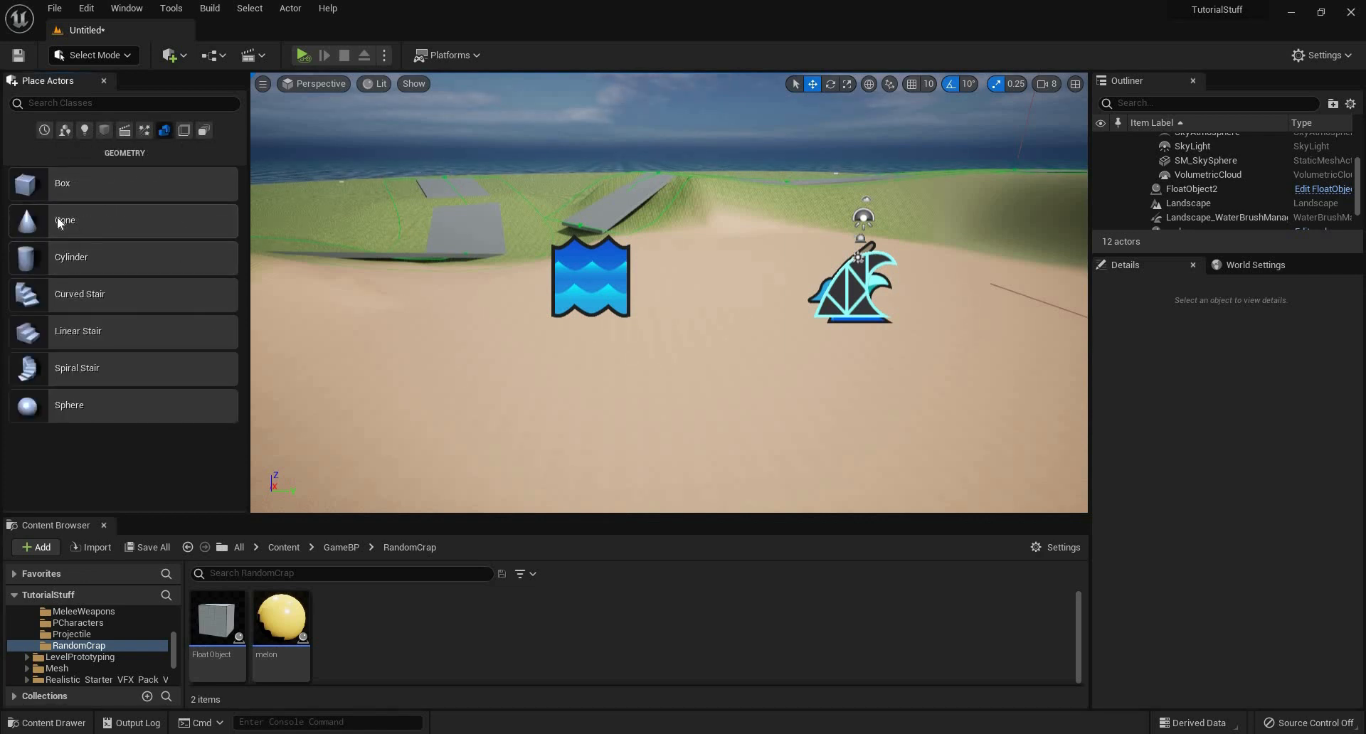
pyautogui.moveTo(64, 220); pyautogui.dragTo(763, 401)
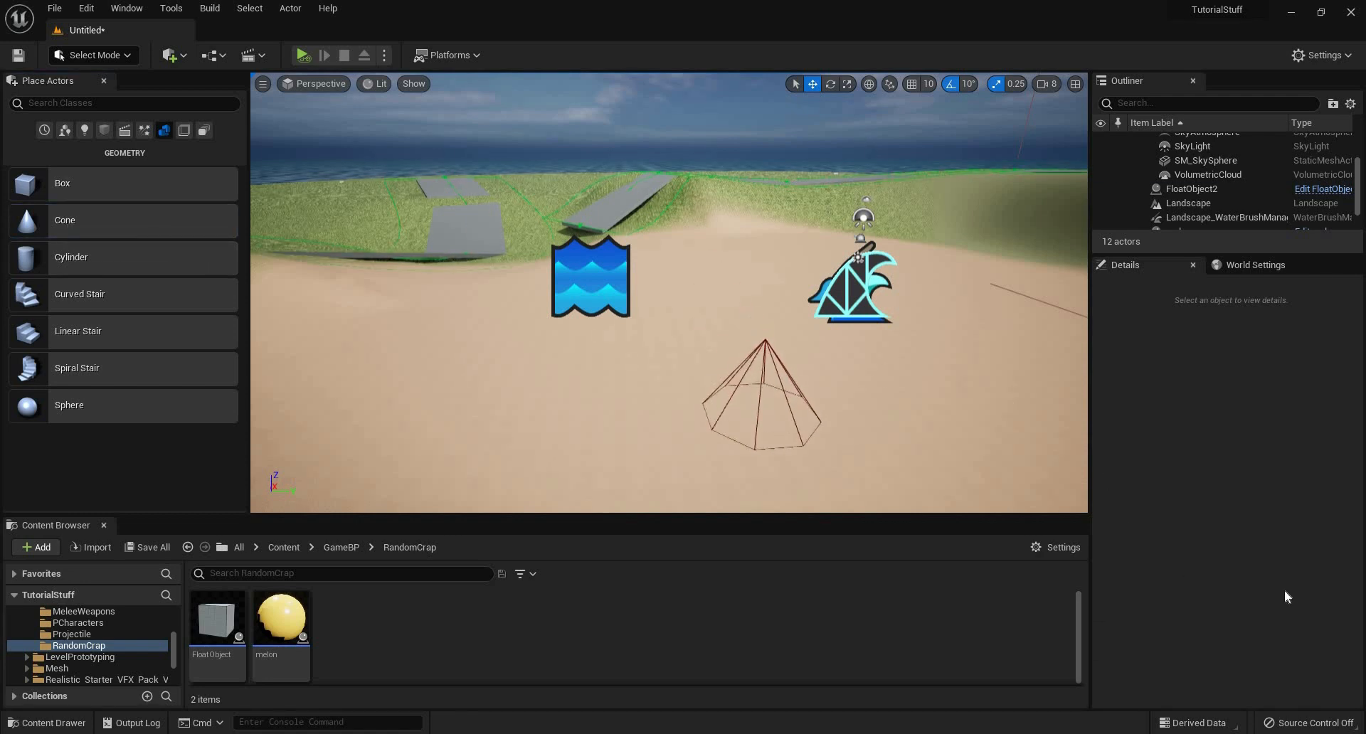
pyautogui.click(764, 401)
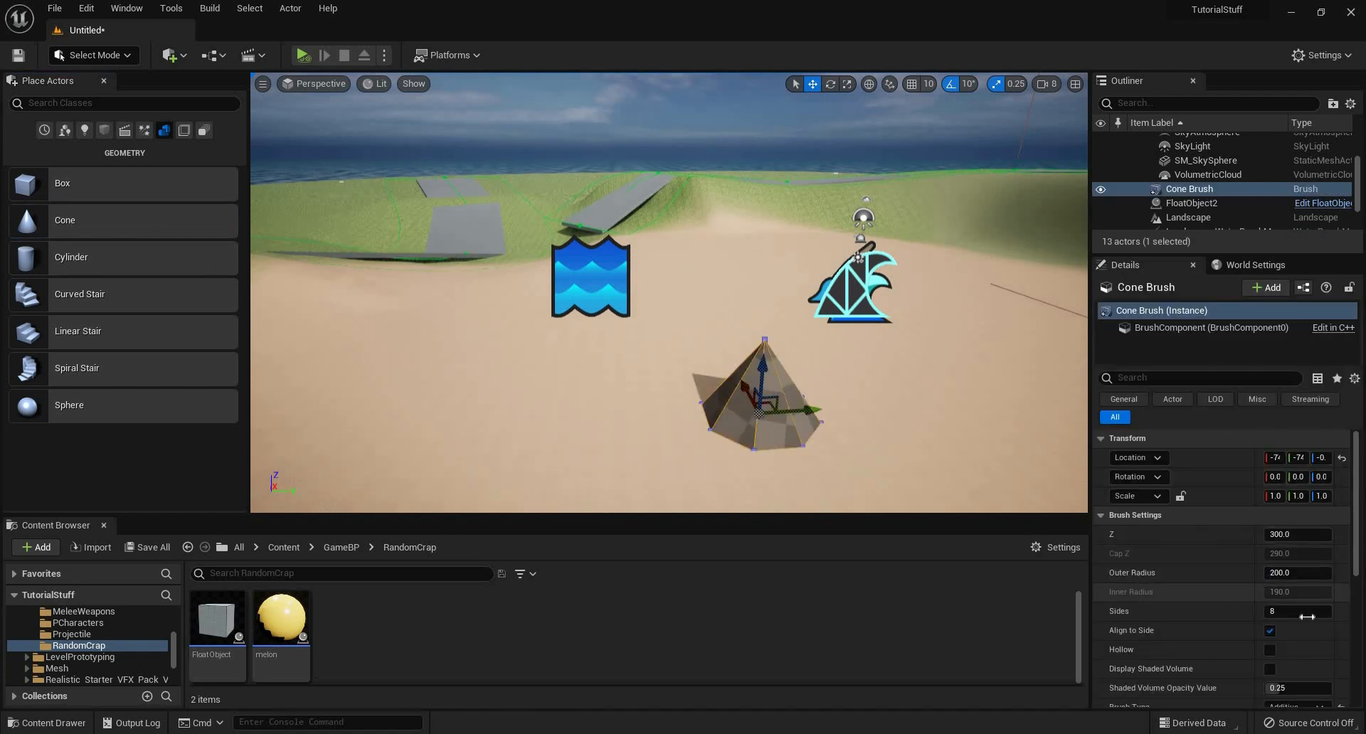
# Step: Set the cone's Sides count to 16 in Details
pyautogui.click(1296, 611)
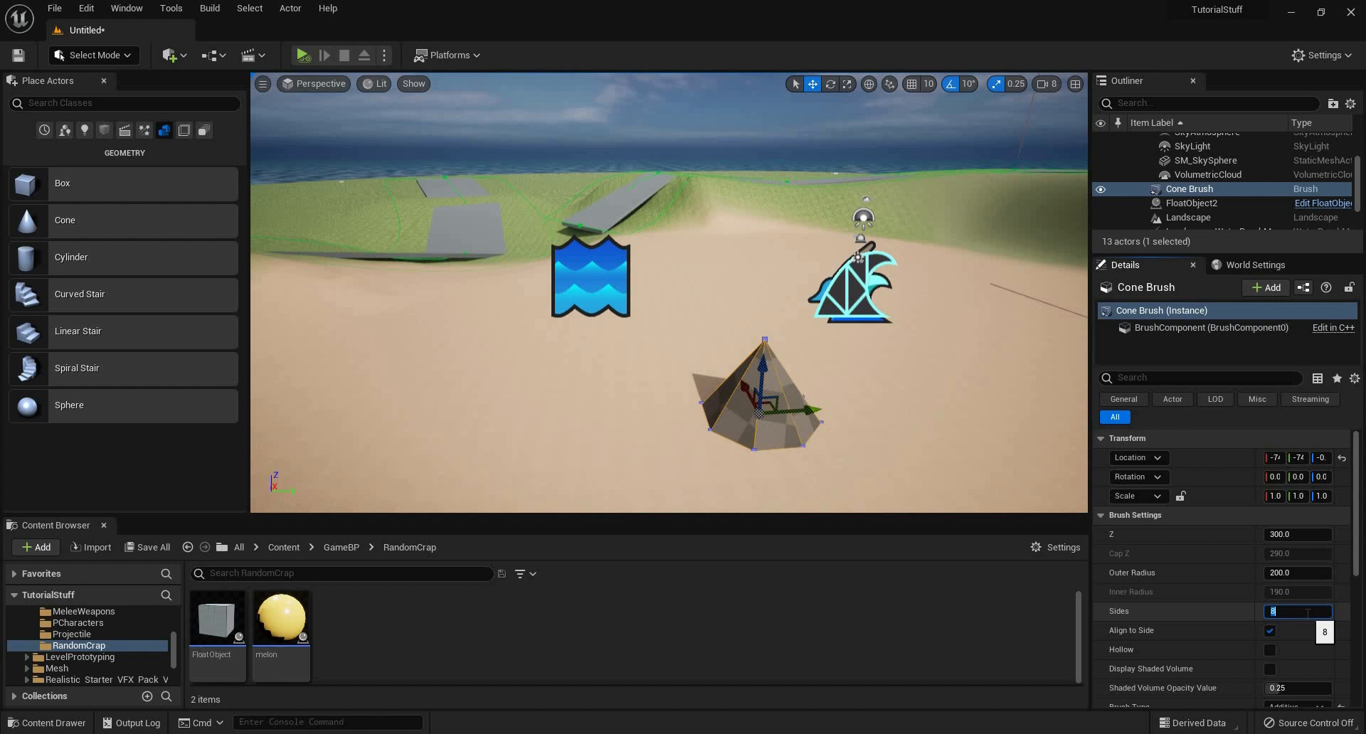
pyautogui.write('1')
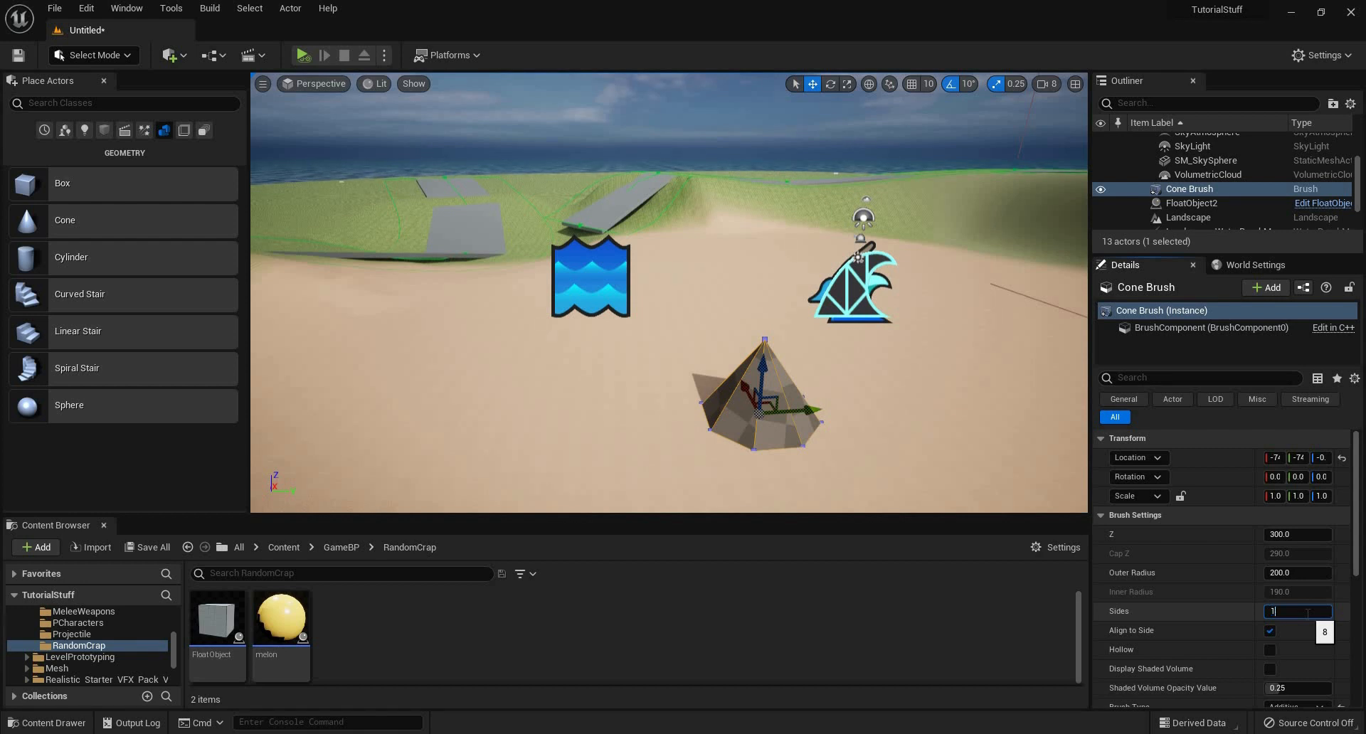
pyautogui.write('16')
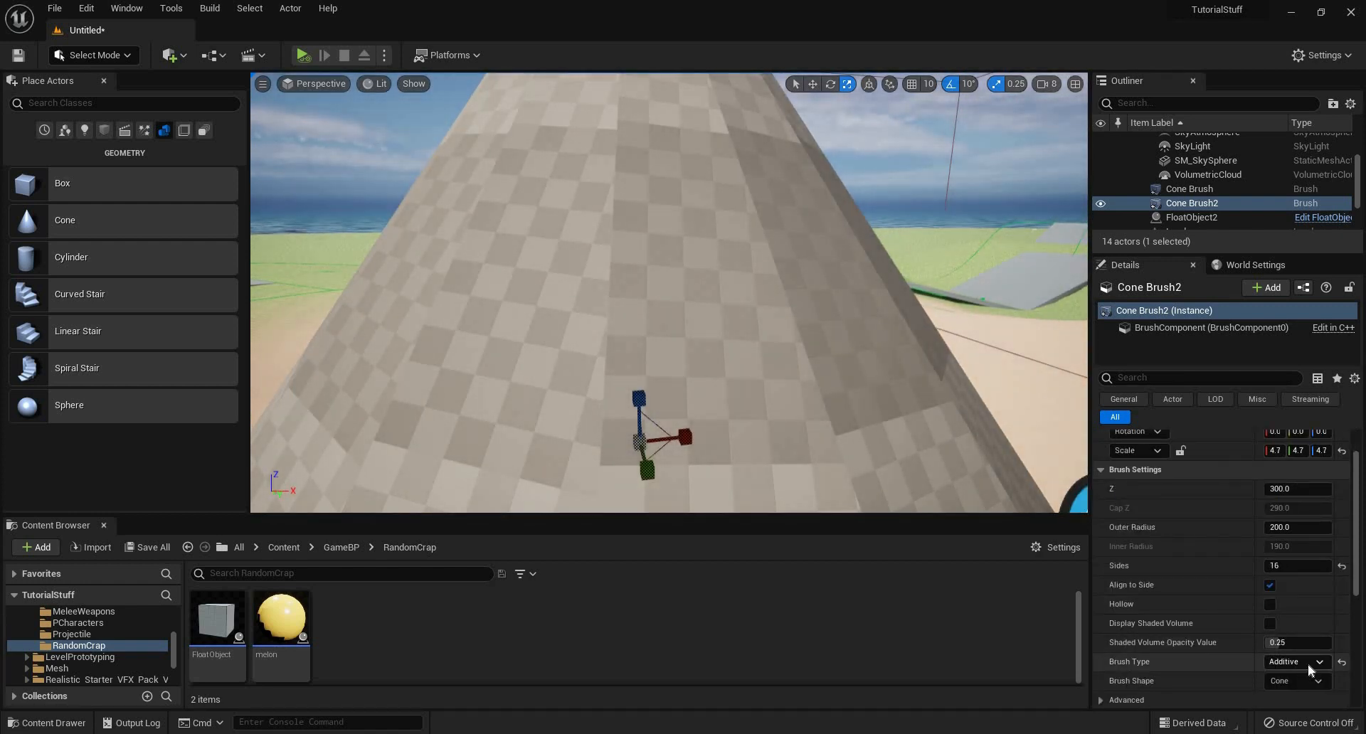
# Step: Set the inner cone's Brush Type to Subtractive so the tent becomes hollow
pyautogui.click(1295, 662)
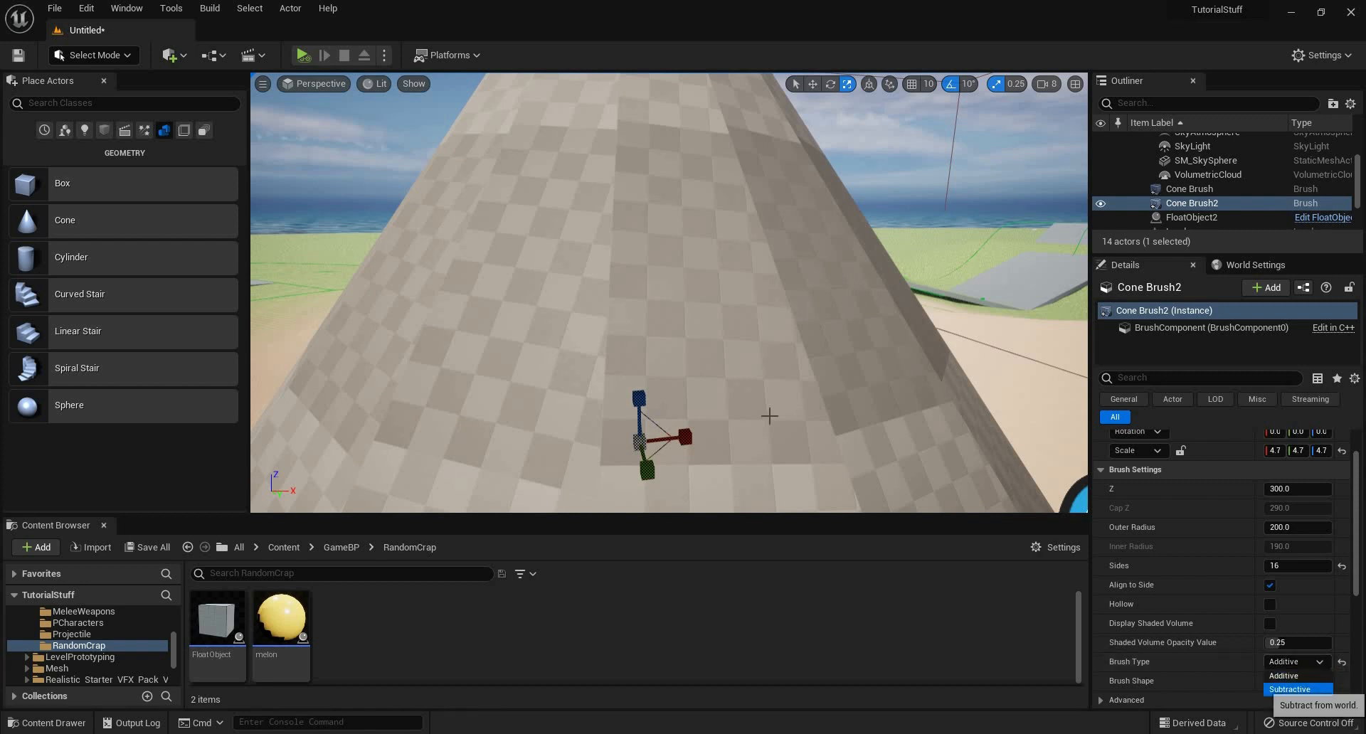
pyautogui.click(1289, 689)
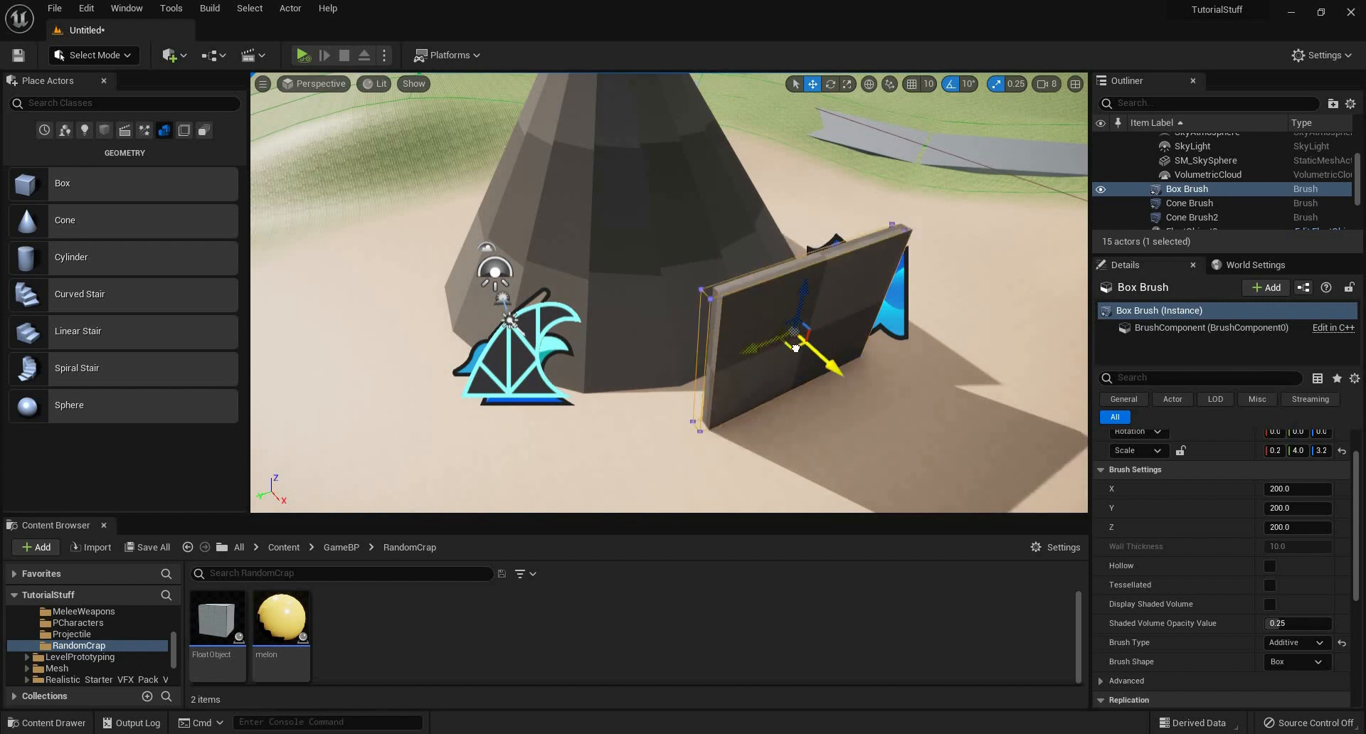
# Step: Slide the thin box into the cone's side and make it subtractive to cut a doorway
pyautogui.moveTo(820, 362); pyautogui.dragTo(705, 296)
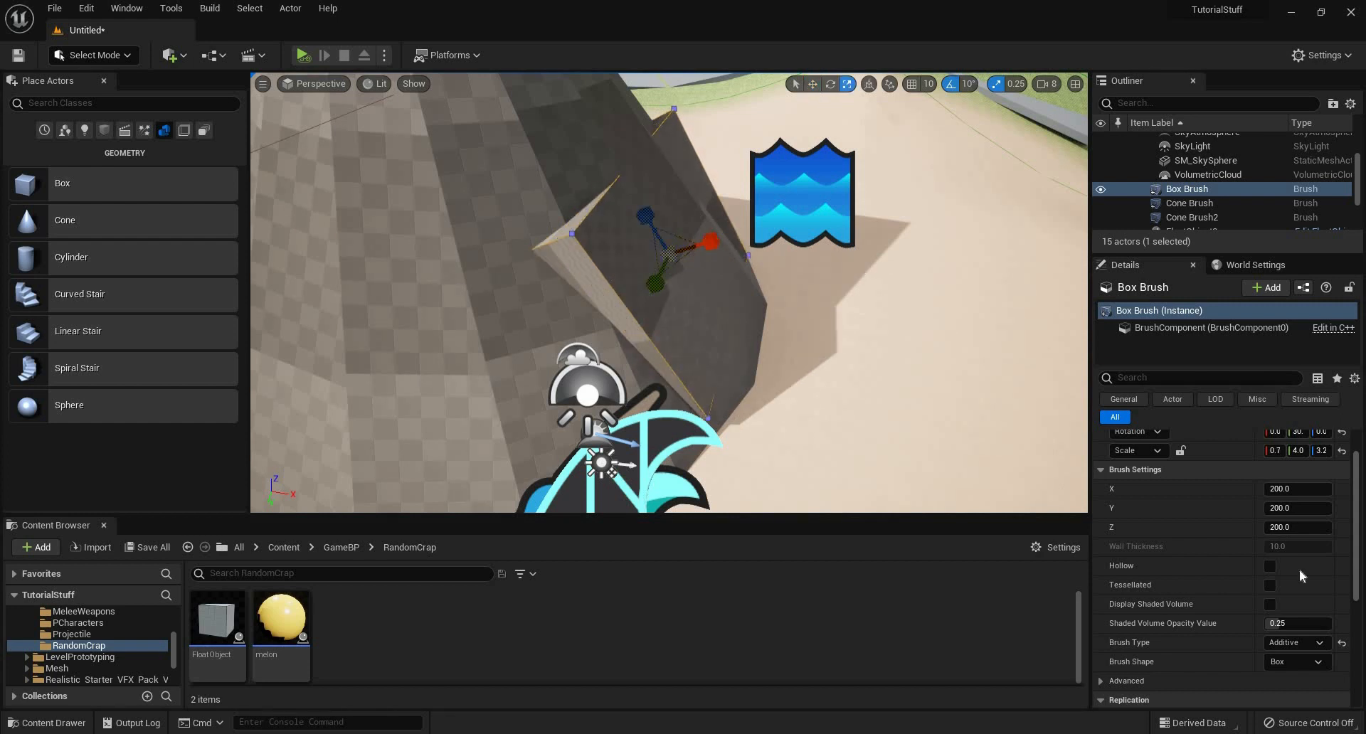
pyautogui.click(1294, 641)
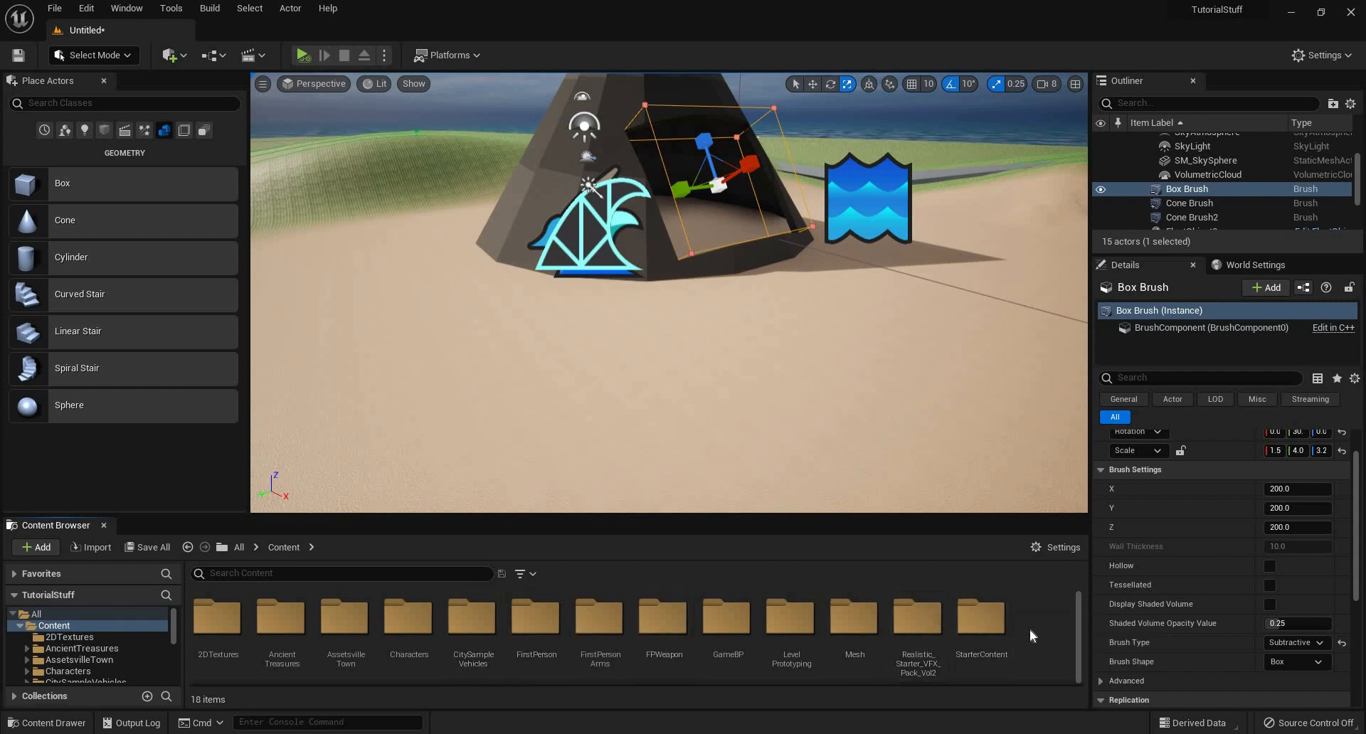
# Step: Create a material from the grass ground texture in 2DTextures and select it
pyautogui.click(217, 621)
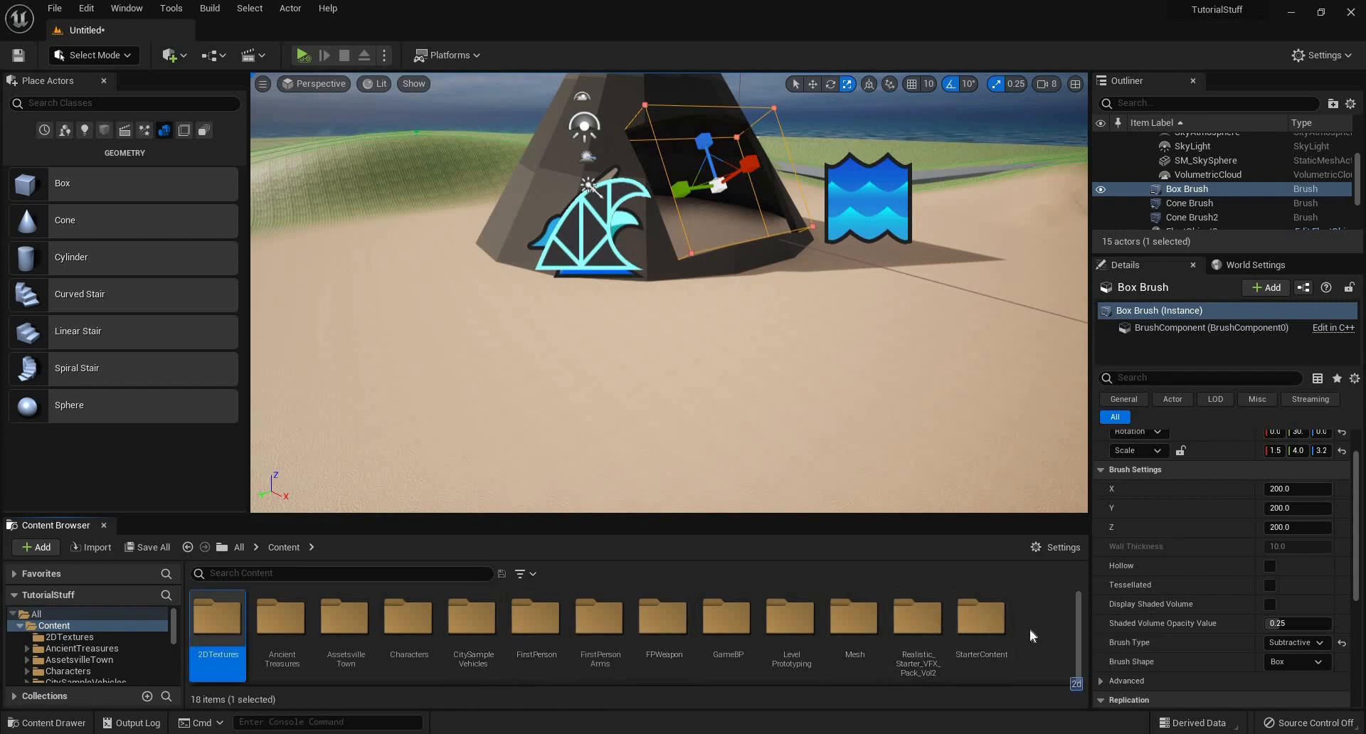
pyautogui.doubleClick(217, 619)
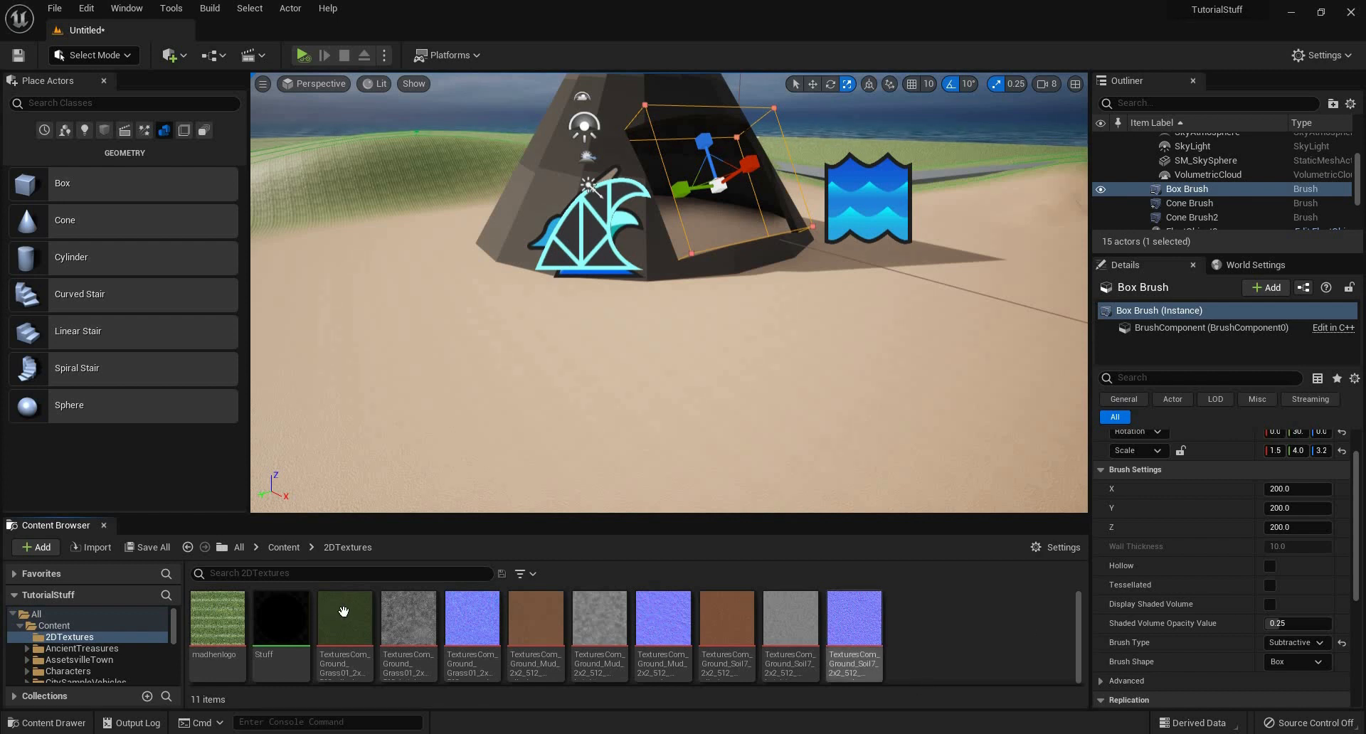
pyautogui.rightClick(343, 624)
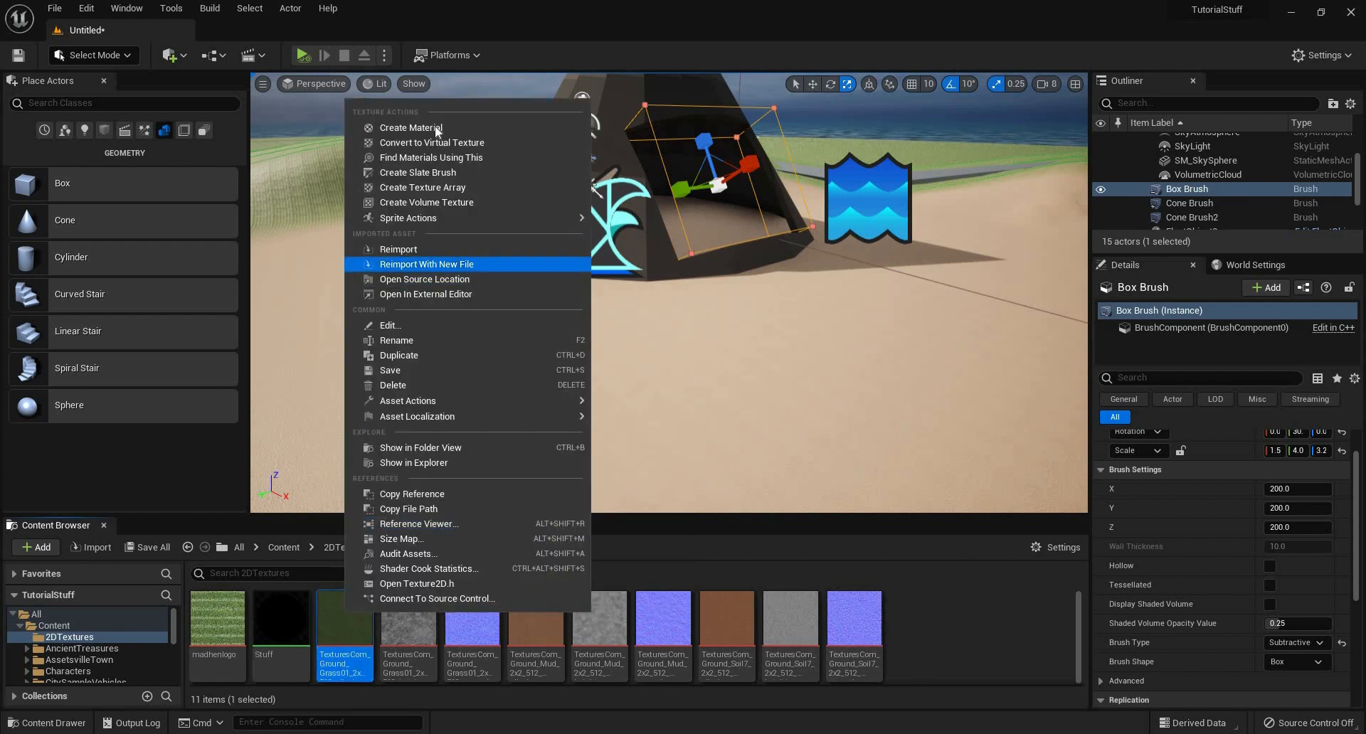
pyautogui.click(409, 126)
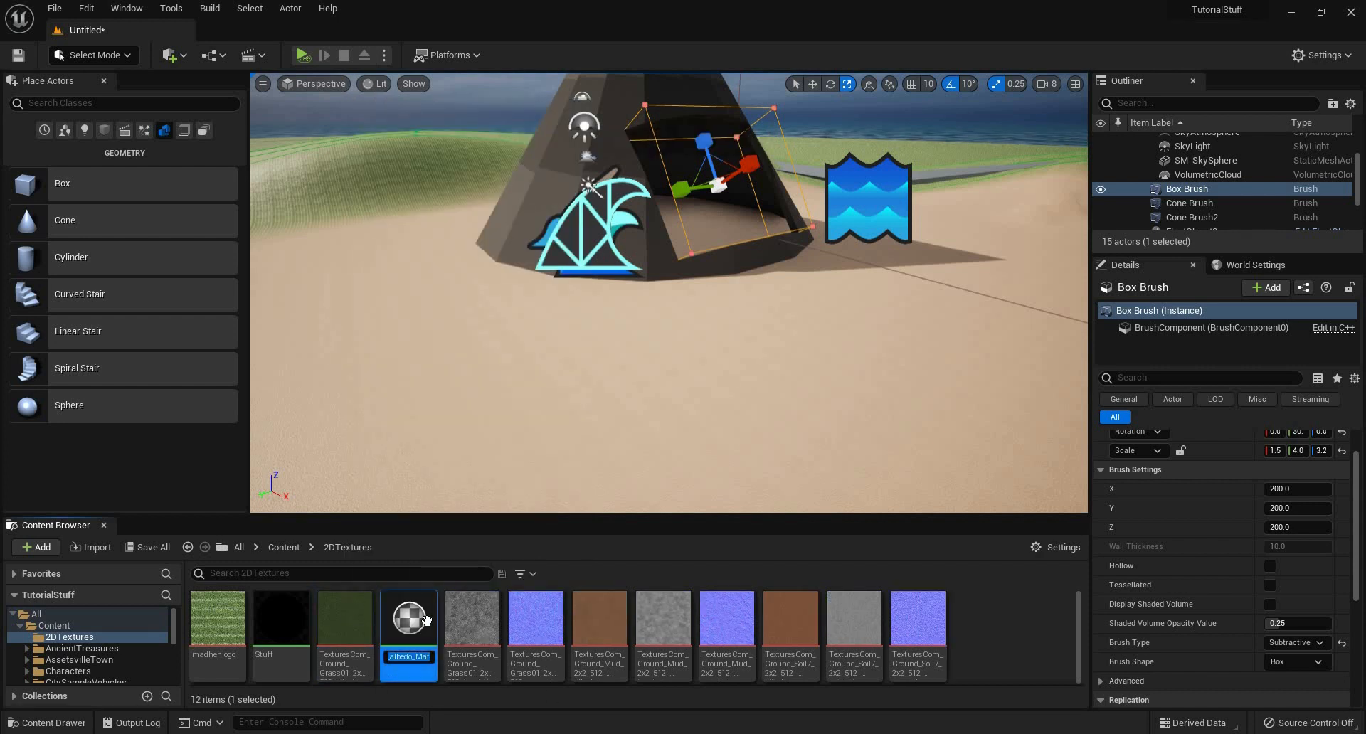
pyautogui.click(407, 619)
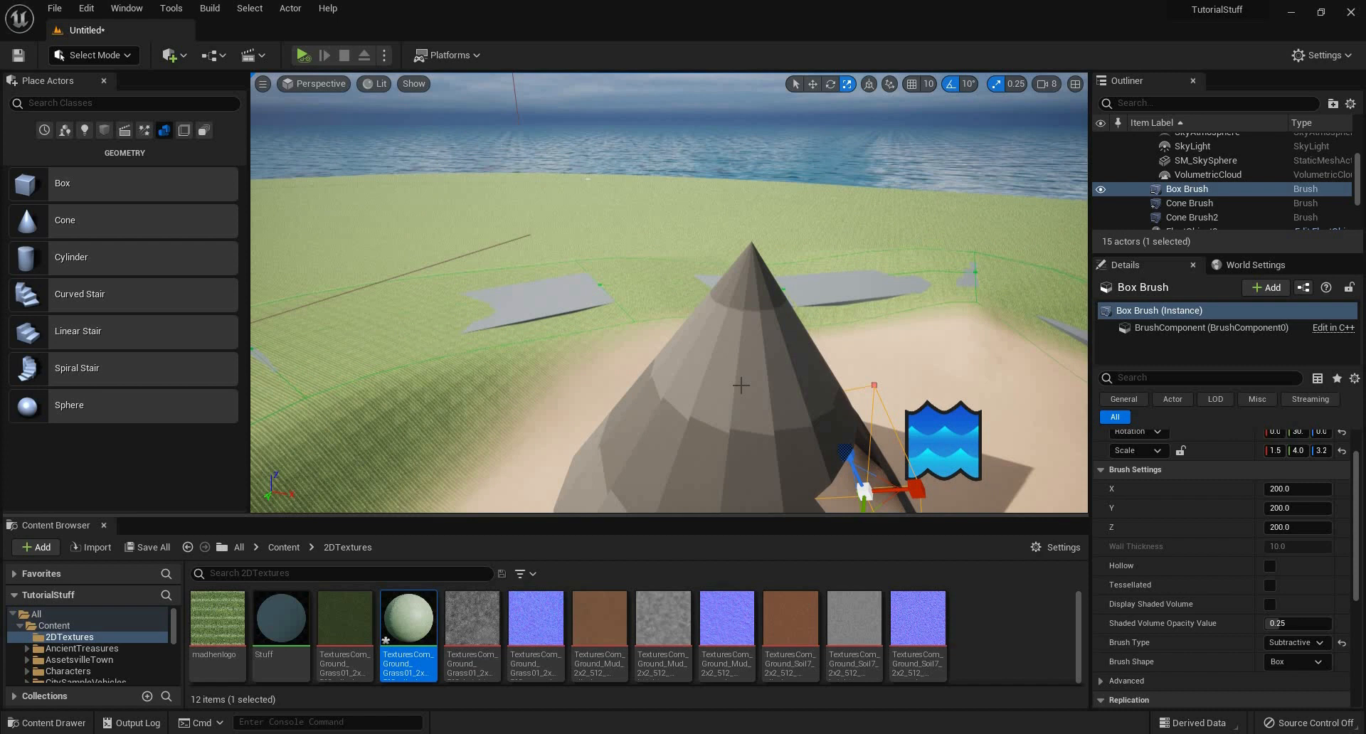
# Step: Select the outer cone then the inner hollow cone to assign the grass material
pyautogui.click(1188, 203)
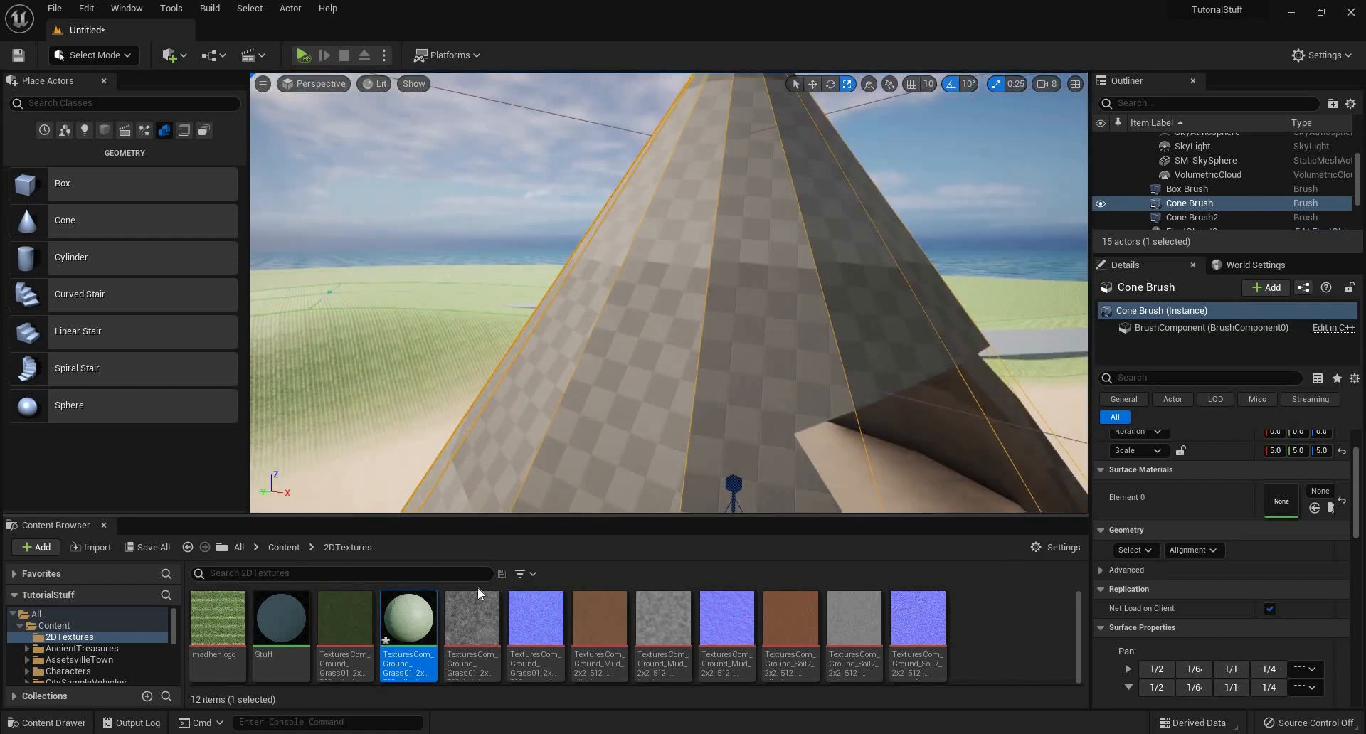
pyautogui.moveTo(407, 619)
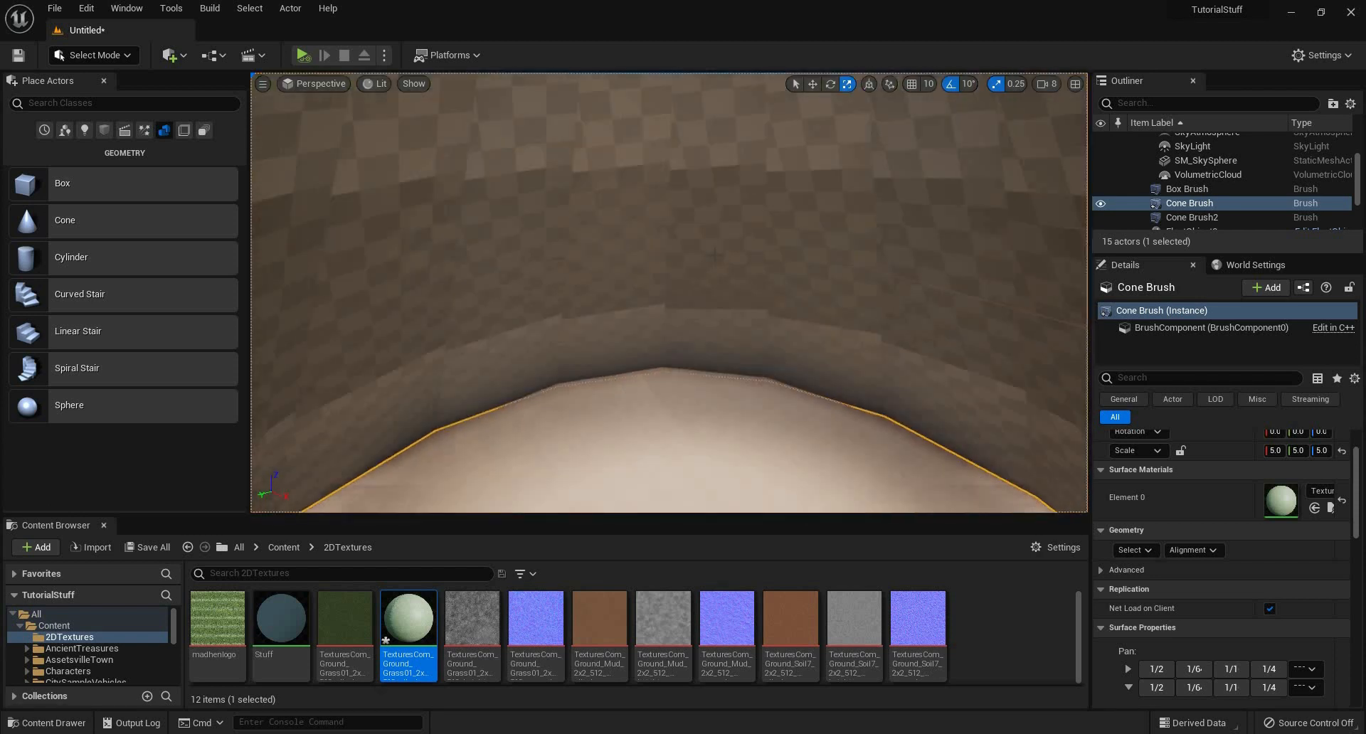
pyautogui.click(1192, 217)
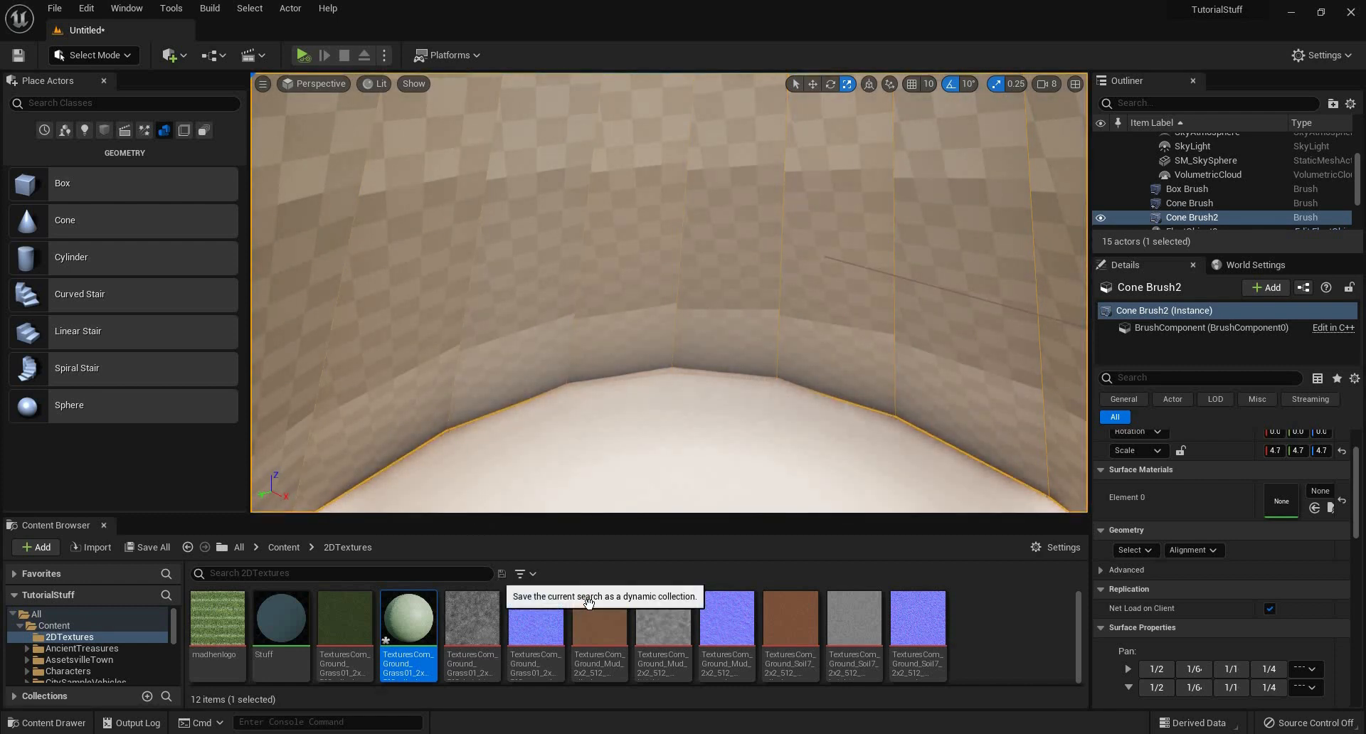
pyautogui.moveTo(599, 619)
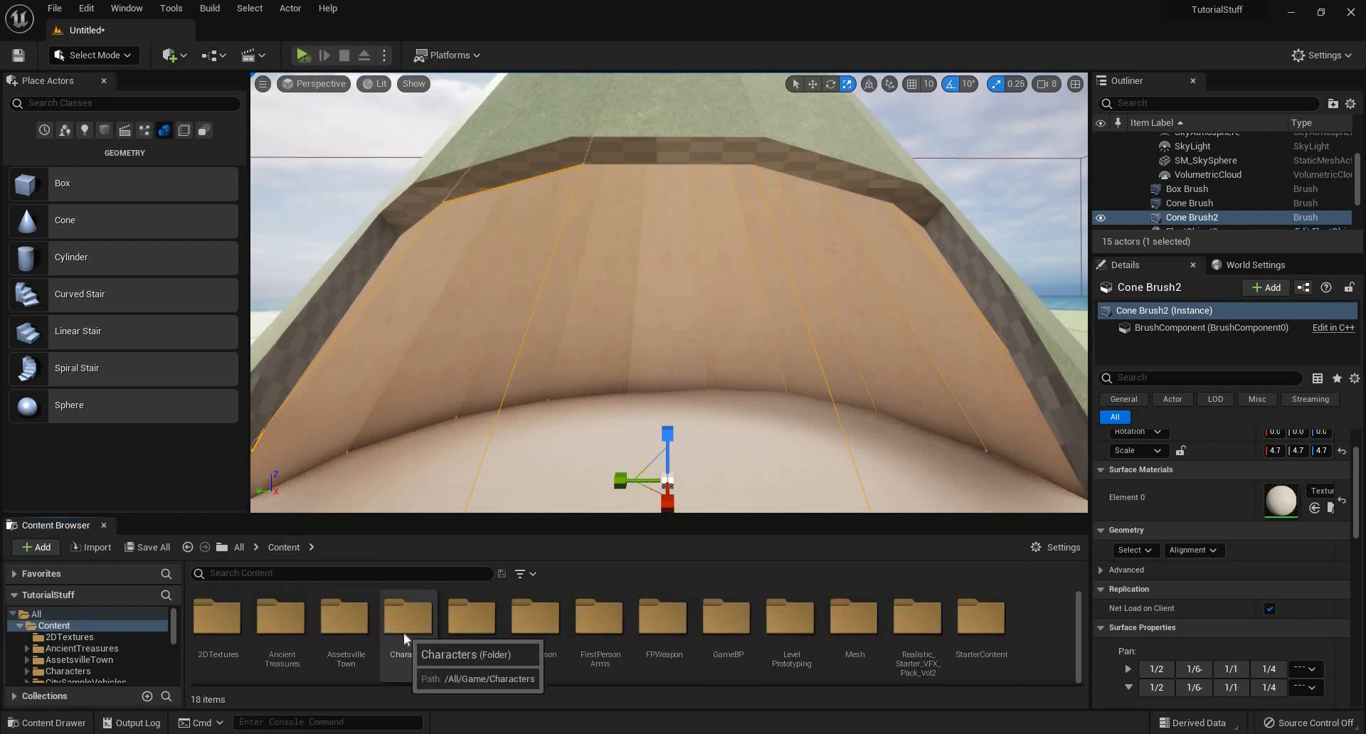
# Step: Browse into Characters > Mannequin_UE4 toward the Animations folder
pyautogui.doubleClick(408, 619)
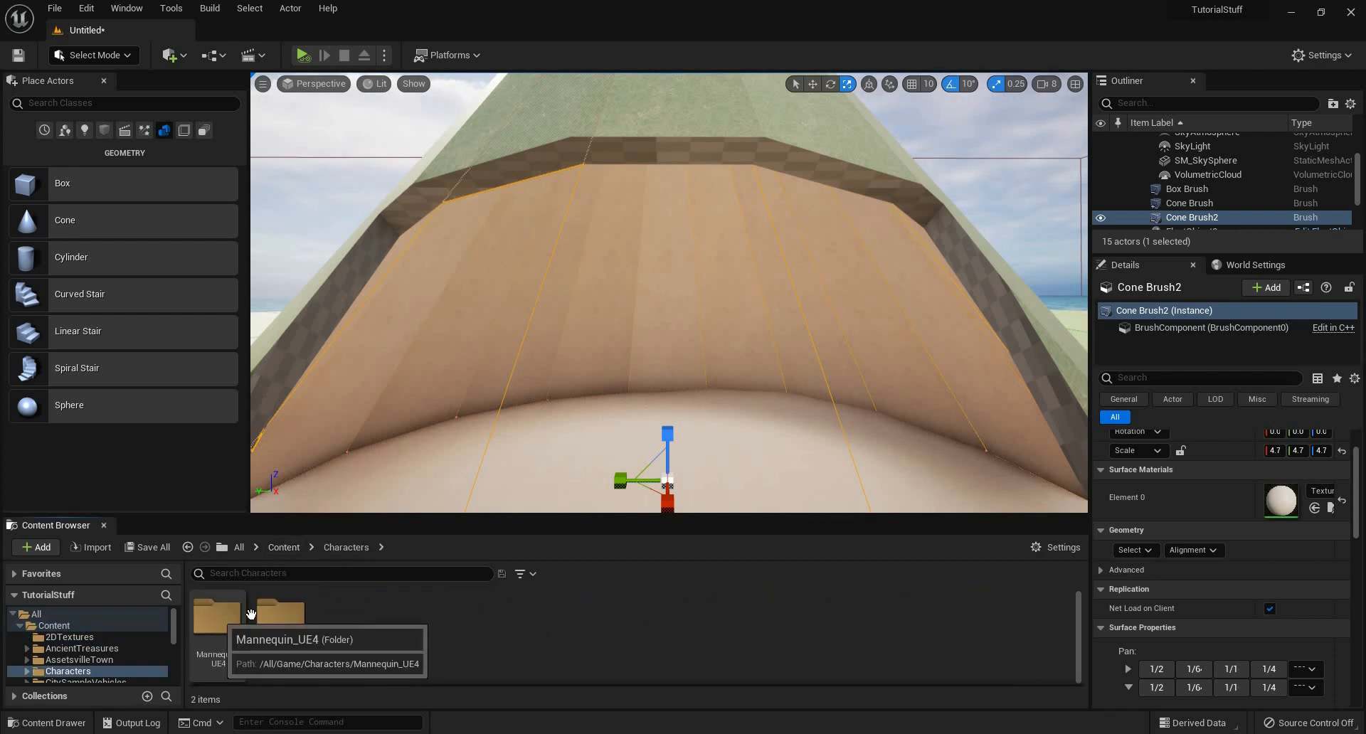
pyautogui.doubleClick(217, 619)
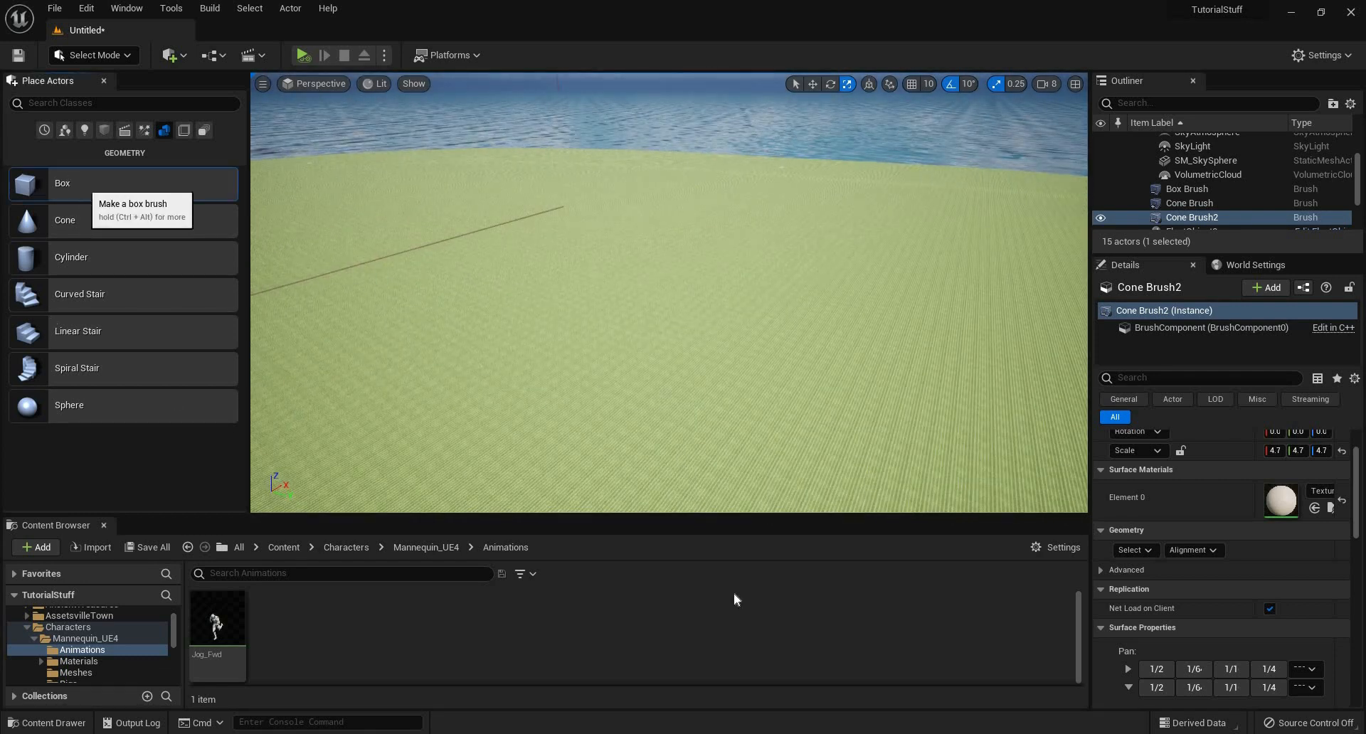
# Step: Place a large Box brush on the grass and select its brush component for editing
pyautogui.click(63, 184)
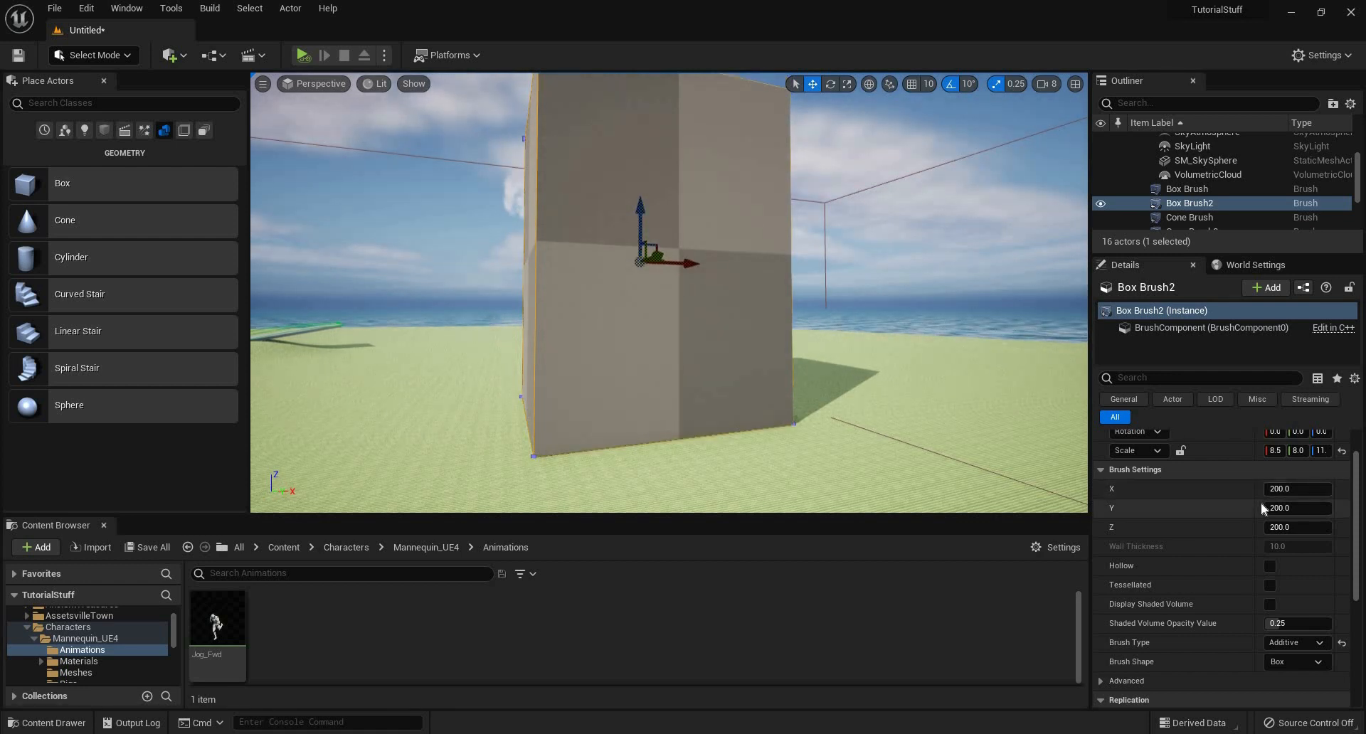
pyautogui.scroll(-3)
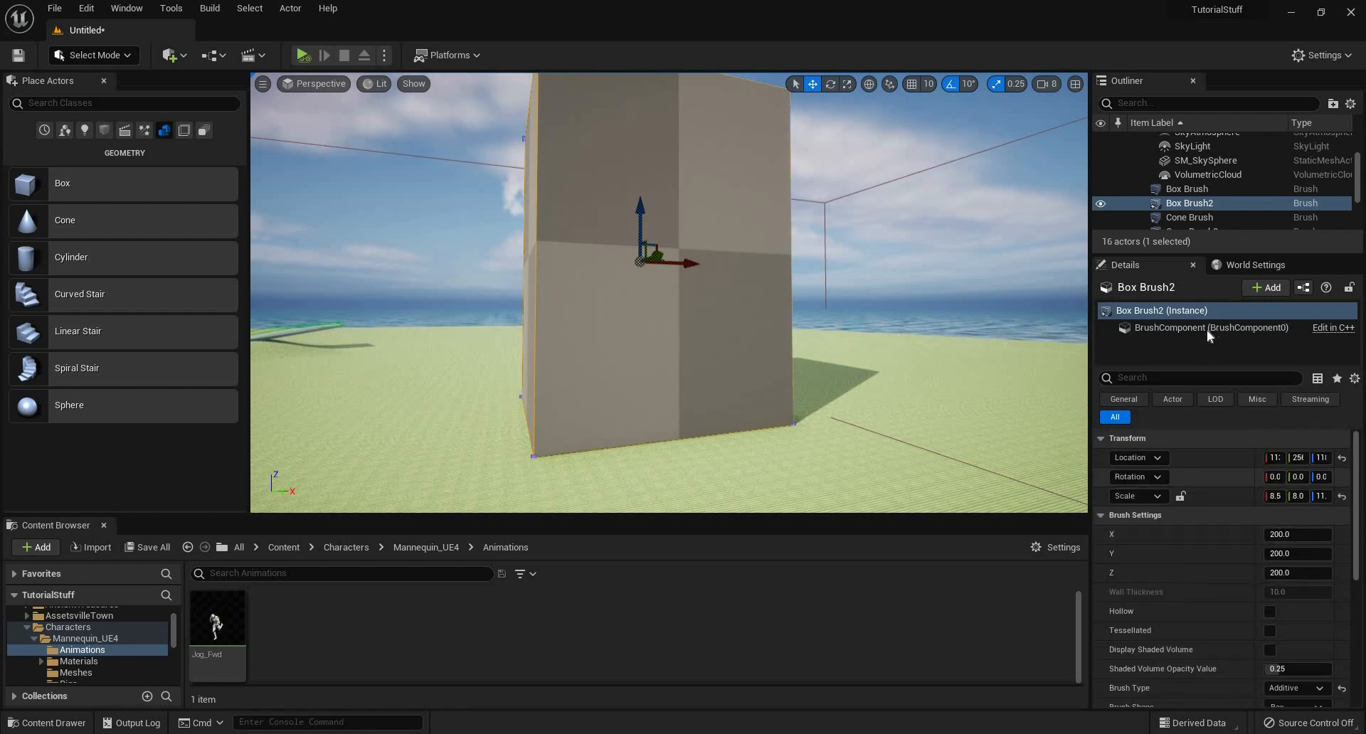
pyautogui.click(1210, 327)
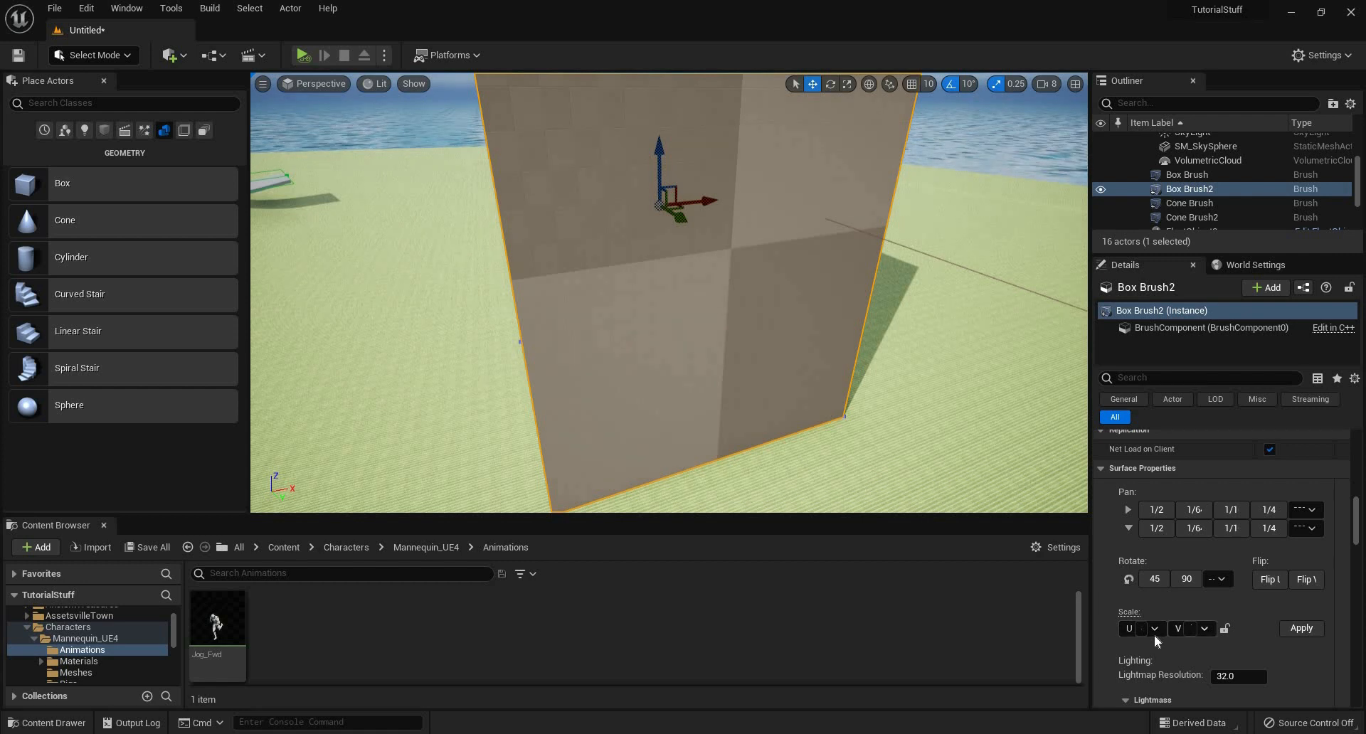
# Step: Pick a smaller texture Scale U value for the box face and apply it
pyautogui.click(1154, 627)
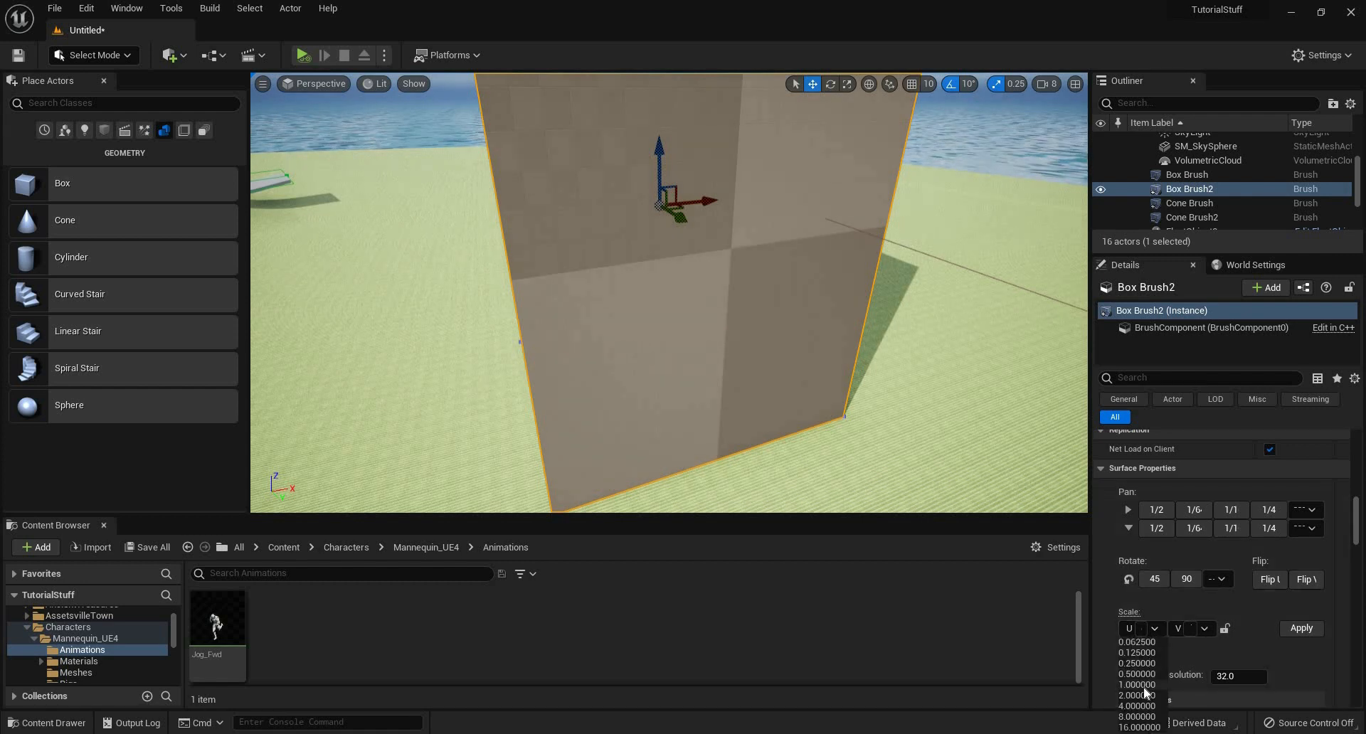
pyautogui.click(1151, 627)
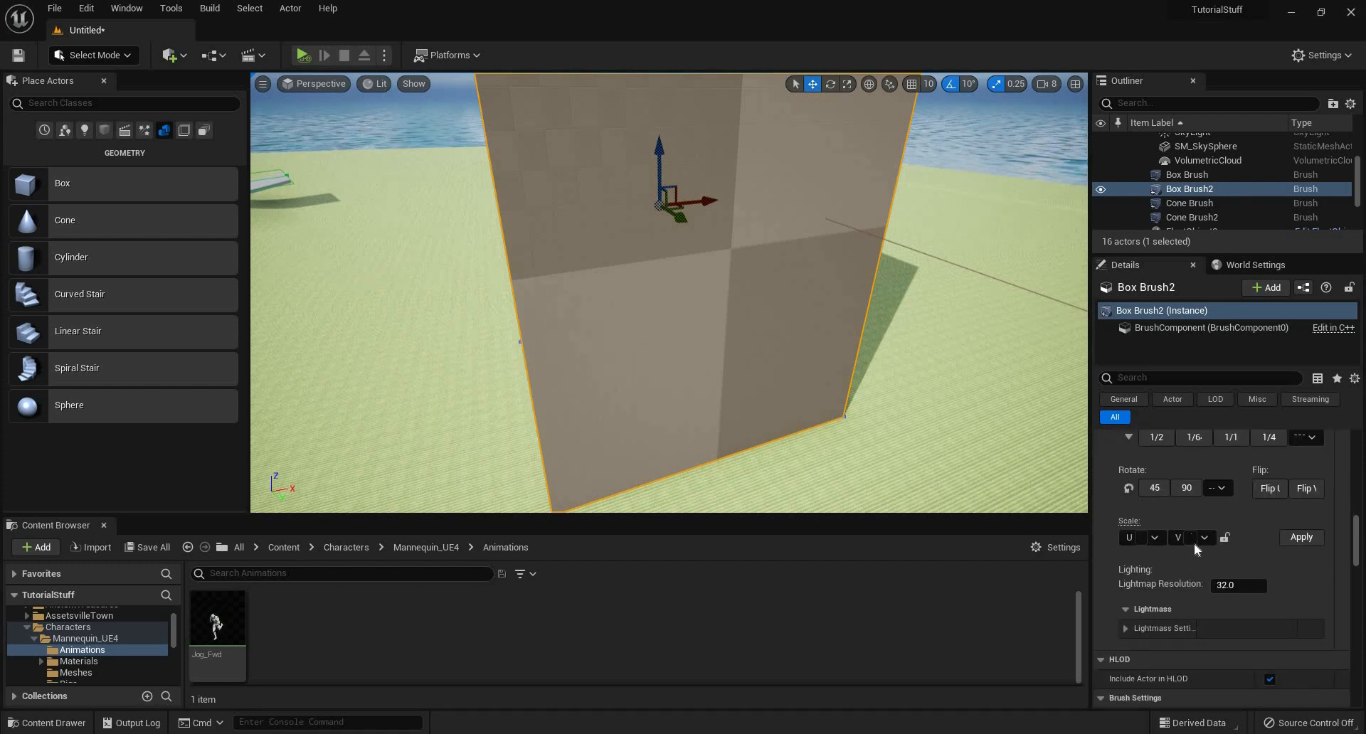
pyautogui.click(1203, 538)
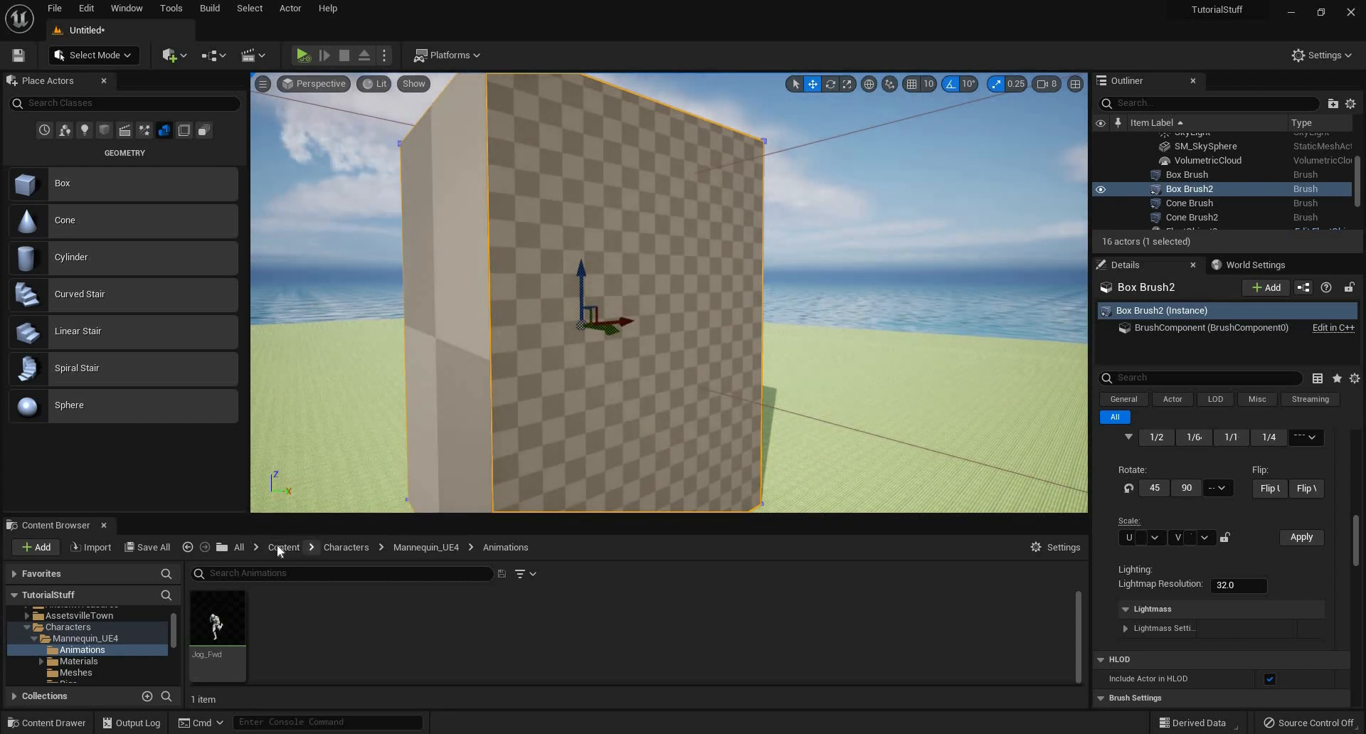
# Step: Browse Content > CitySampleVehicles > Material, then orbit to face the box's front
pyautogui.click(284, 546)
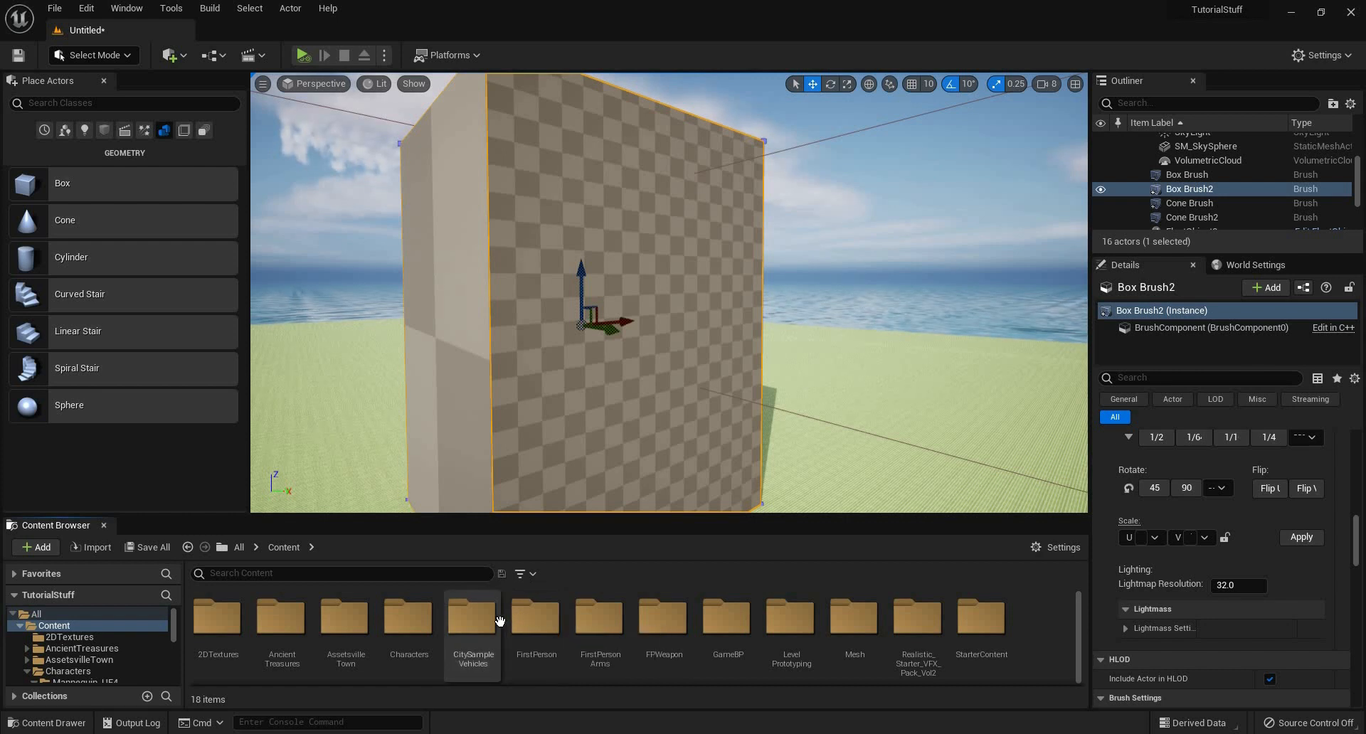
pyautogui.doubleClick(472, 619)
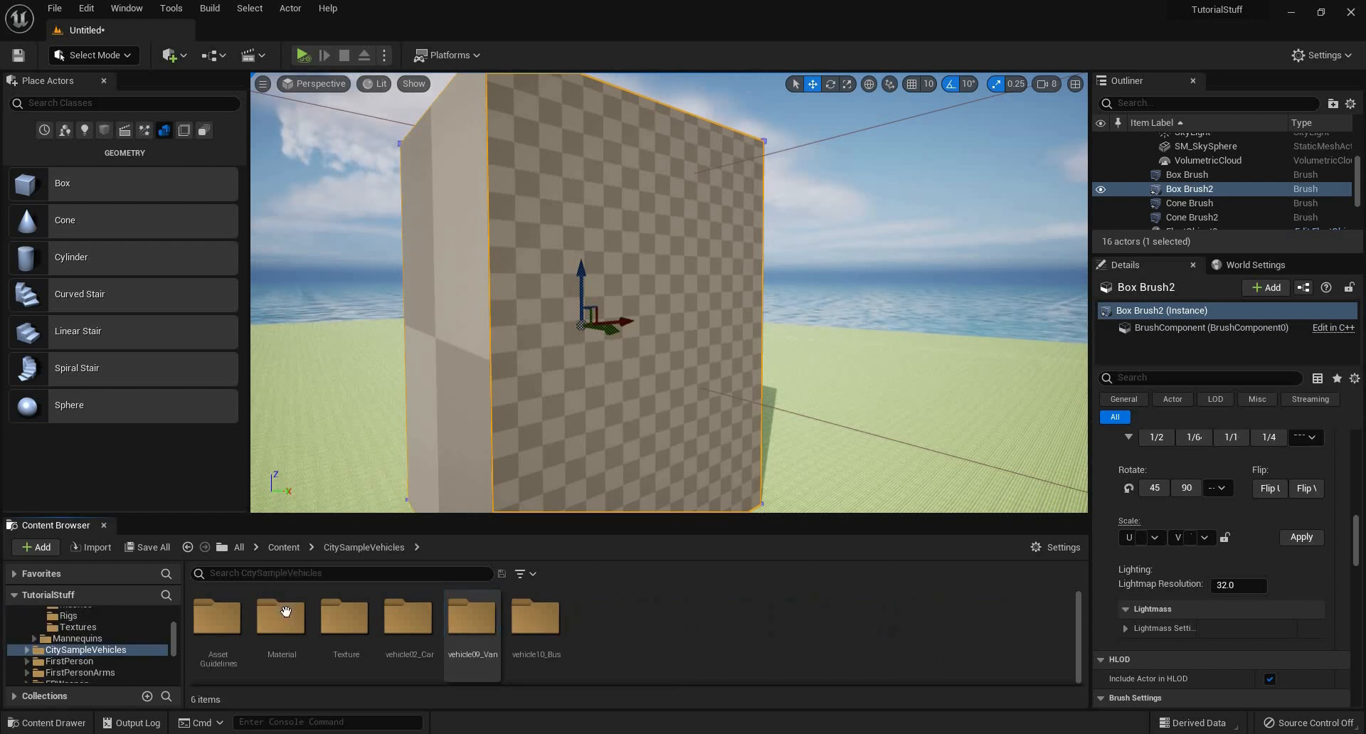
pyautogui.doubleClick(280, 616)
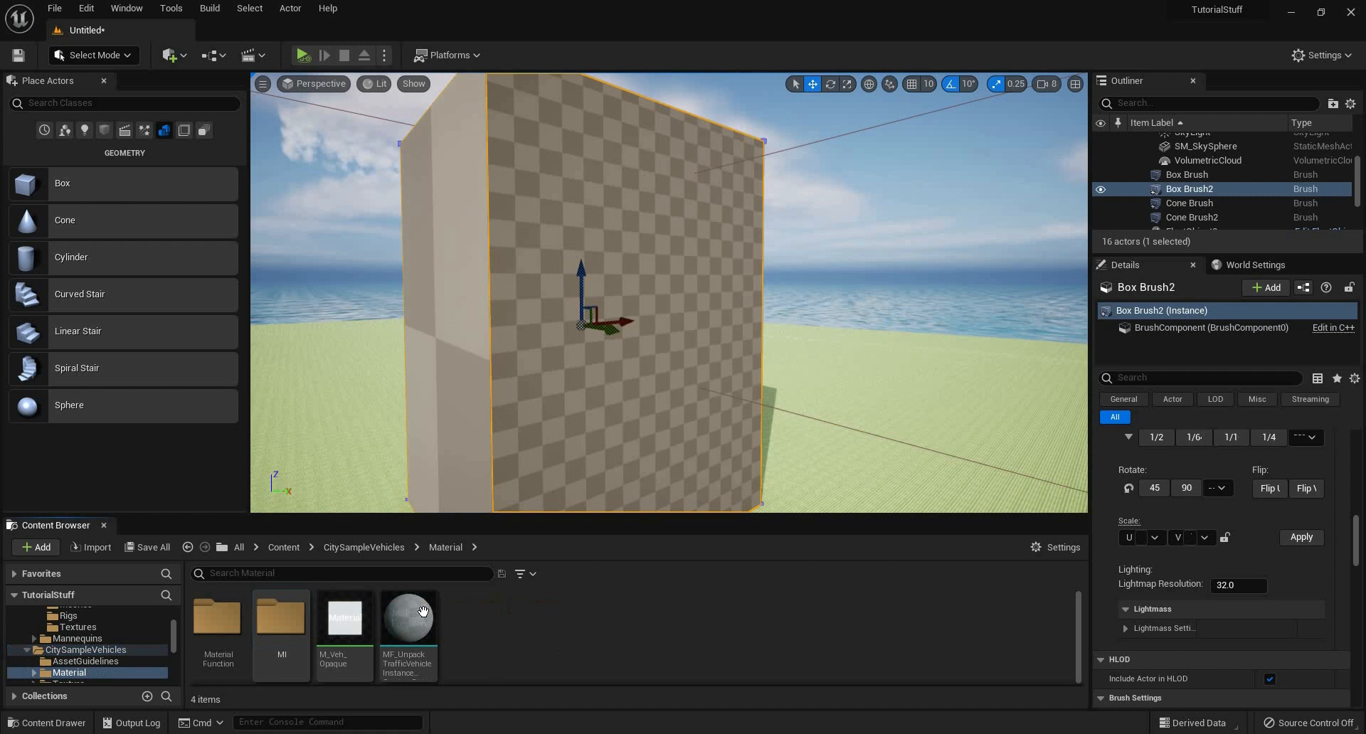
pyautogui.moveTo(280, 621)
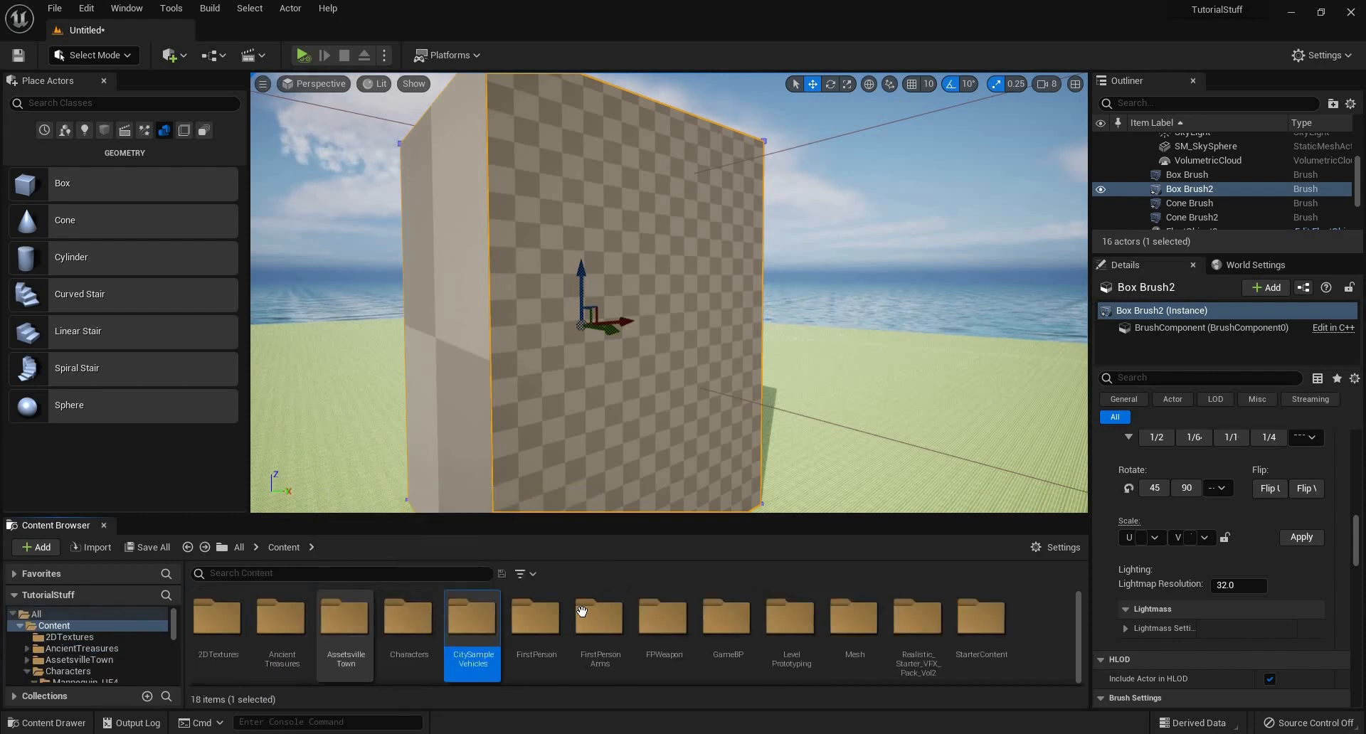
pyautogui.moveTo(646, 376)
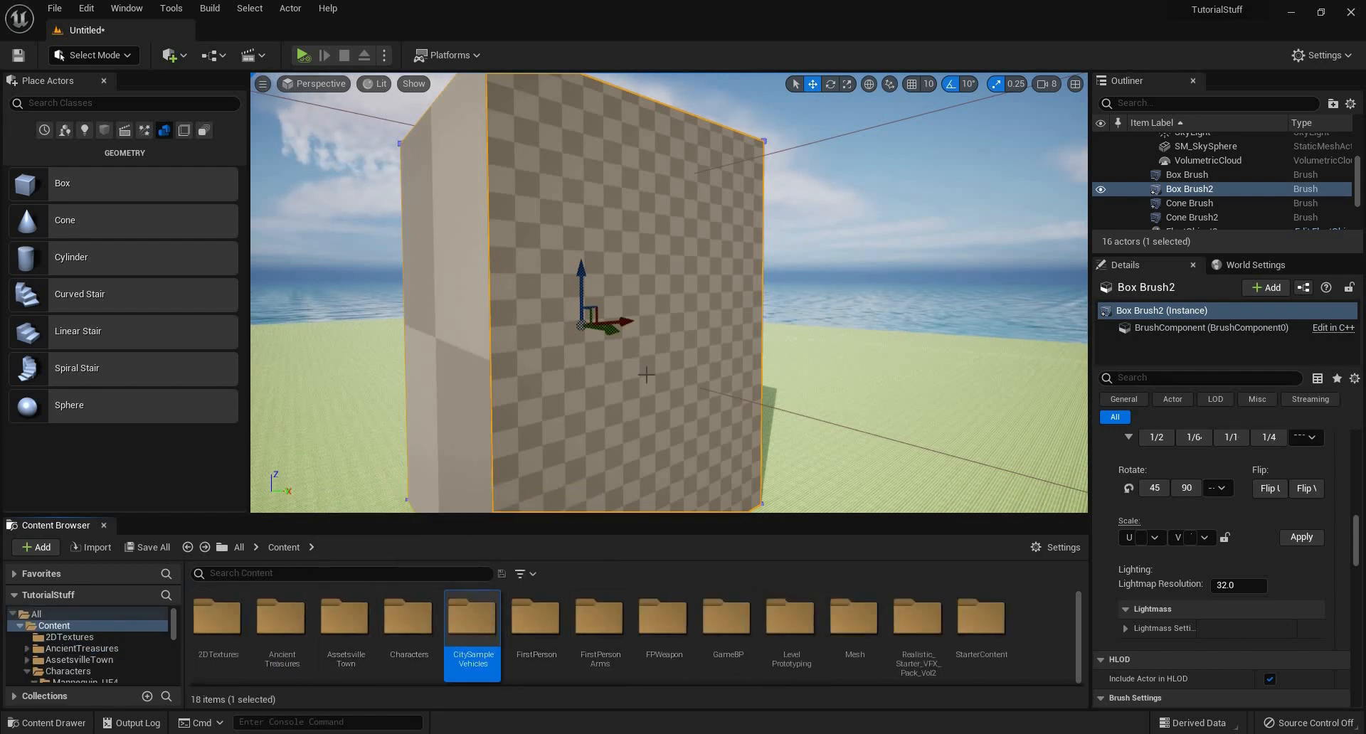
pyautogui.moveTo(611, 305); pyautogui.dragTo(575, 321)
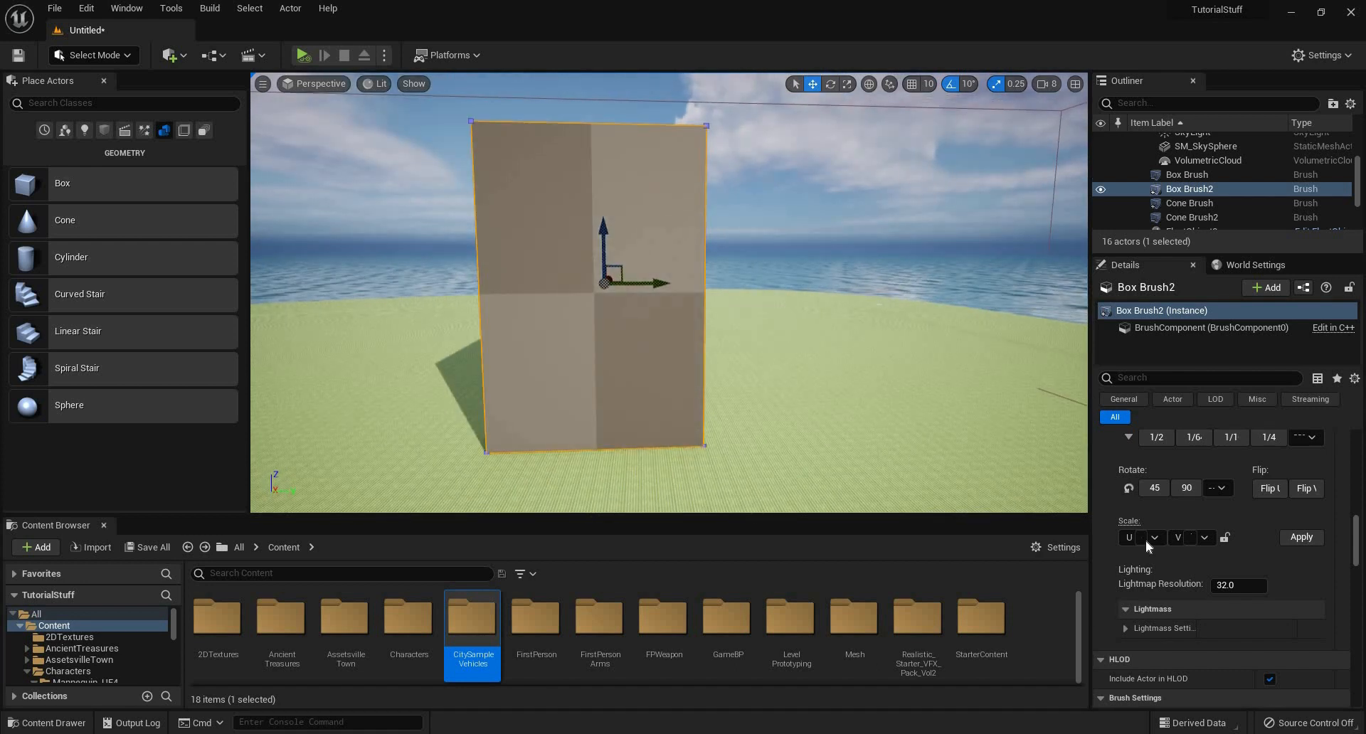
# Step: Pan the front face texture sideways with the Surface Properties Pan button
pyautogui.click(1156, 537)
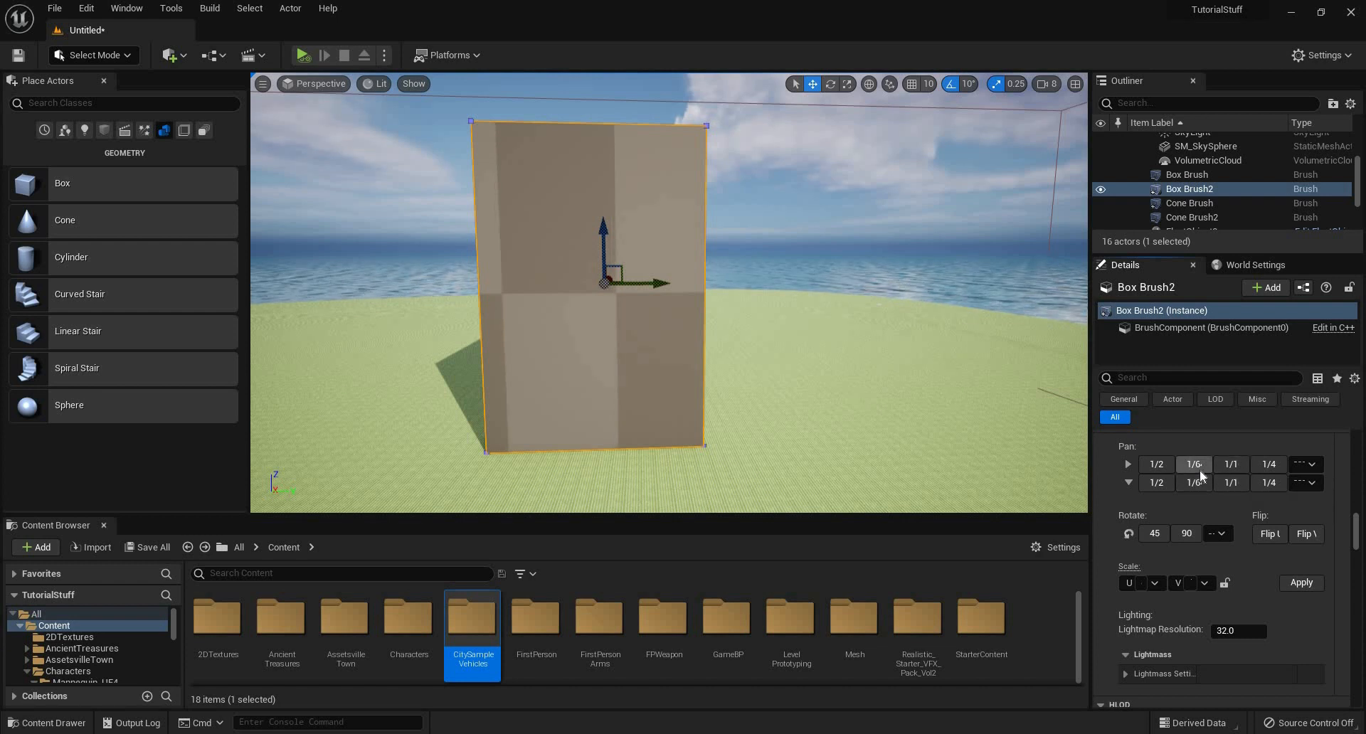
pyautogui.moveTo(1231, 463)
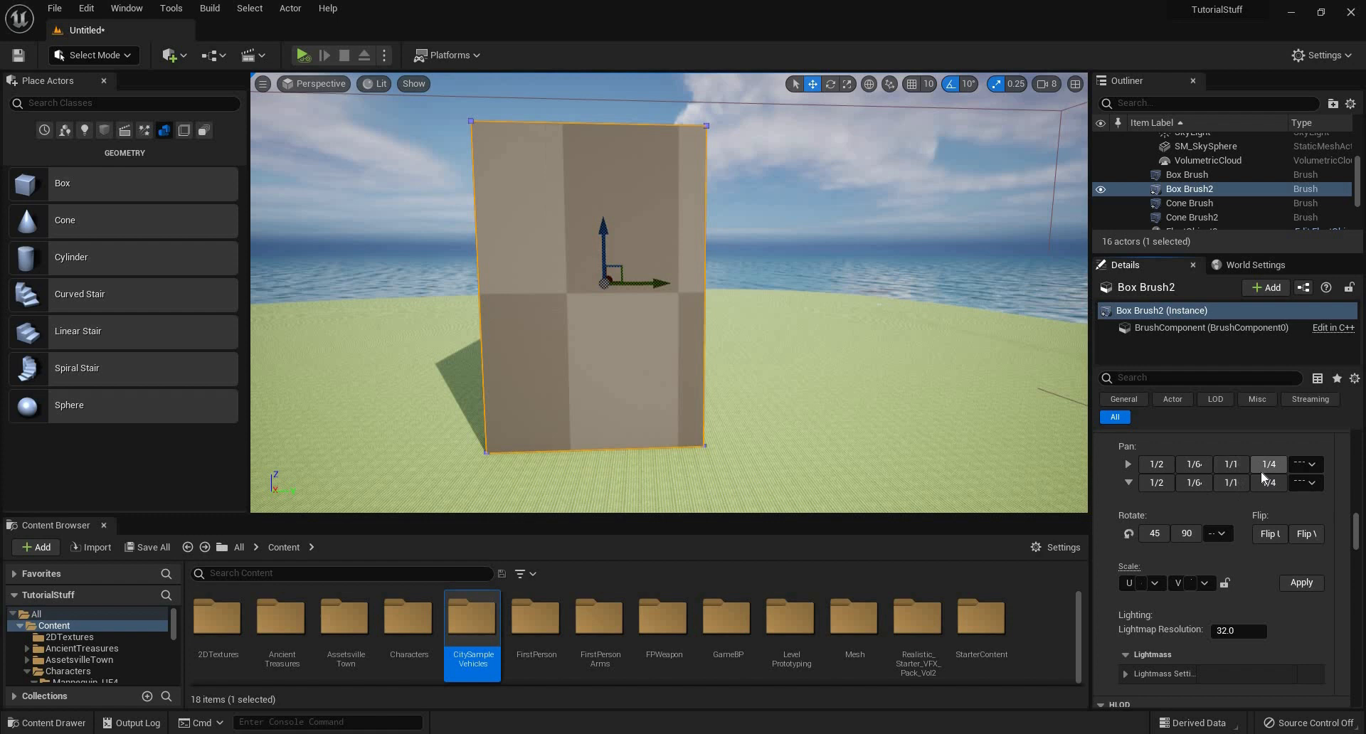
pyautogui.moveTo(1268, 483)
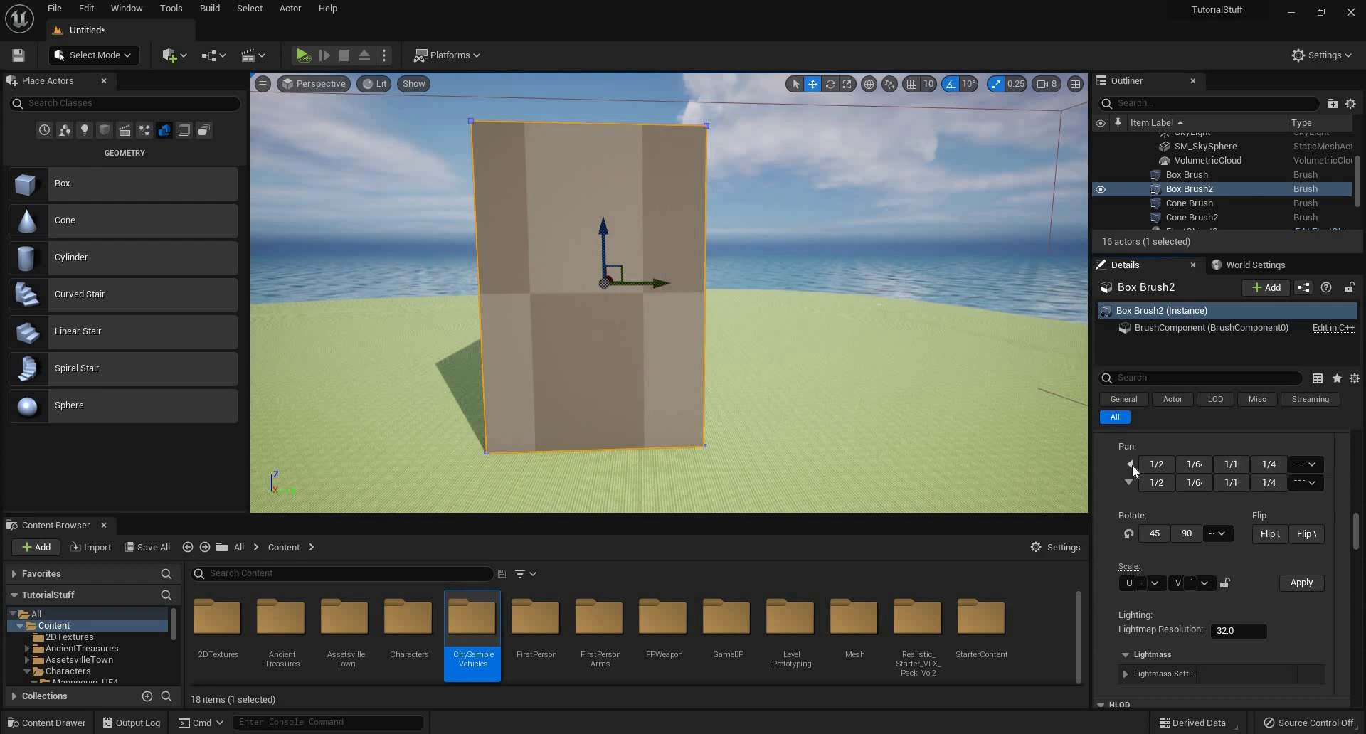
pyautogui.moveTo(1138, 491)
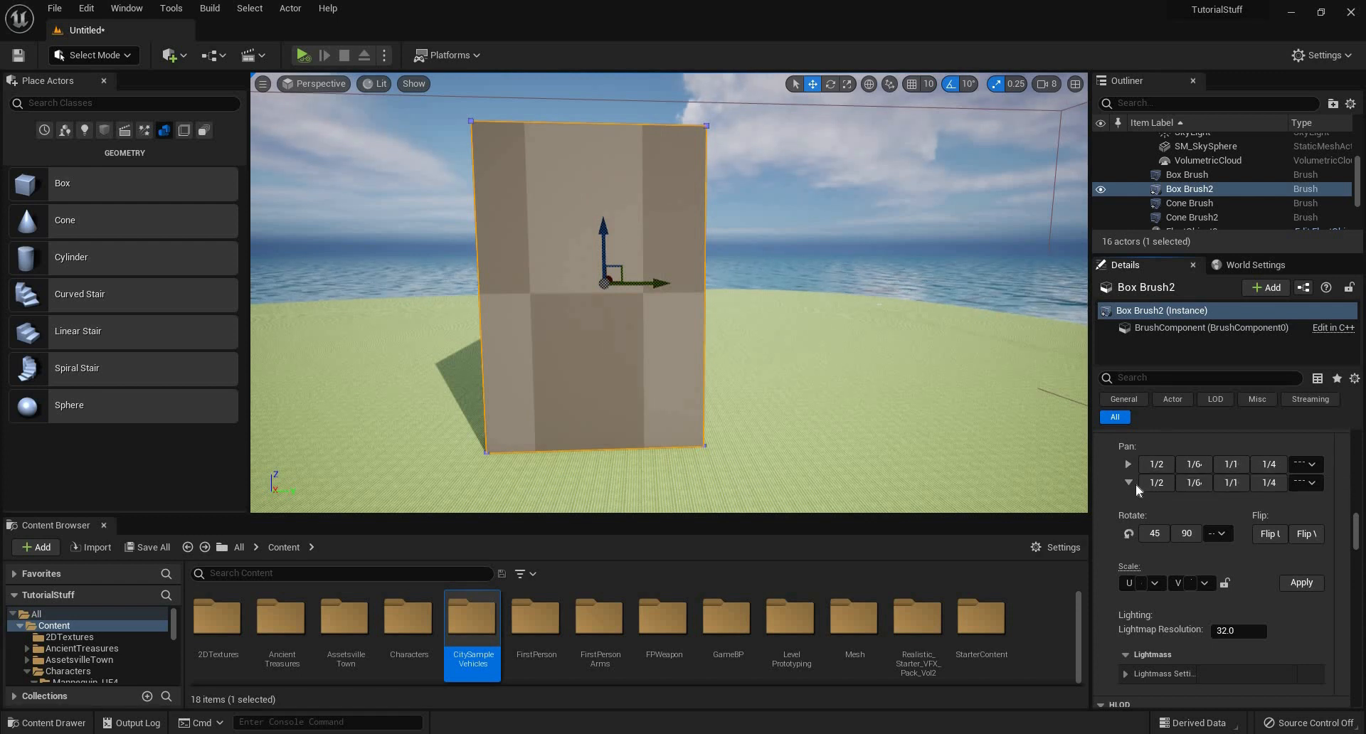
pyautogui.moveTo(1128, 482)
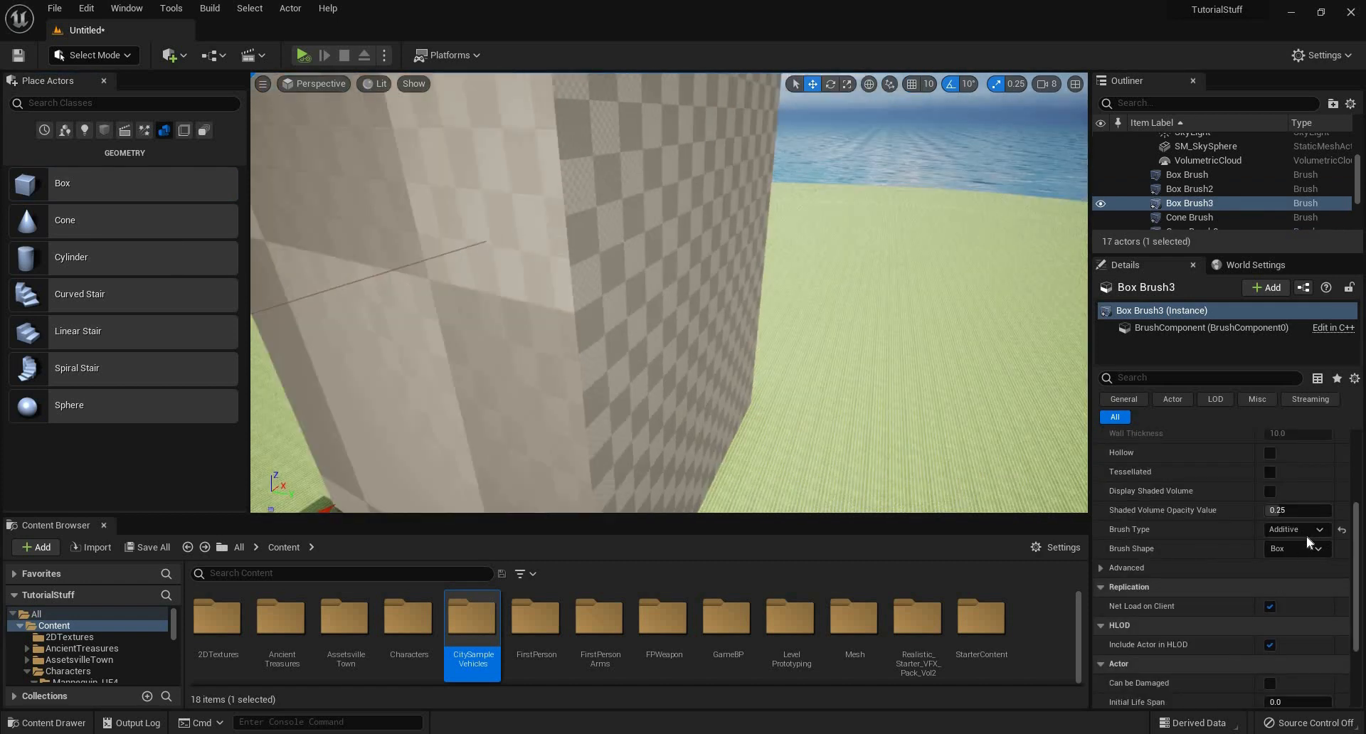
# Step: Make the new box brush Subtractive, move it into the big box's wall and stretch it lengthwise through
pyautogui.click(1294, 529)
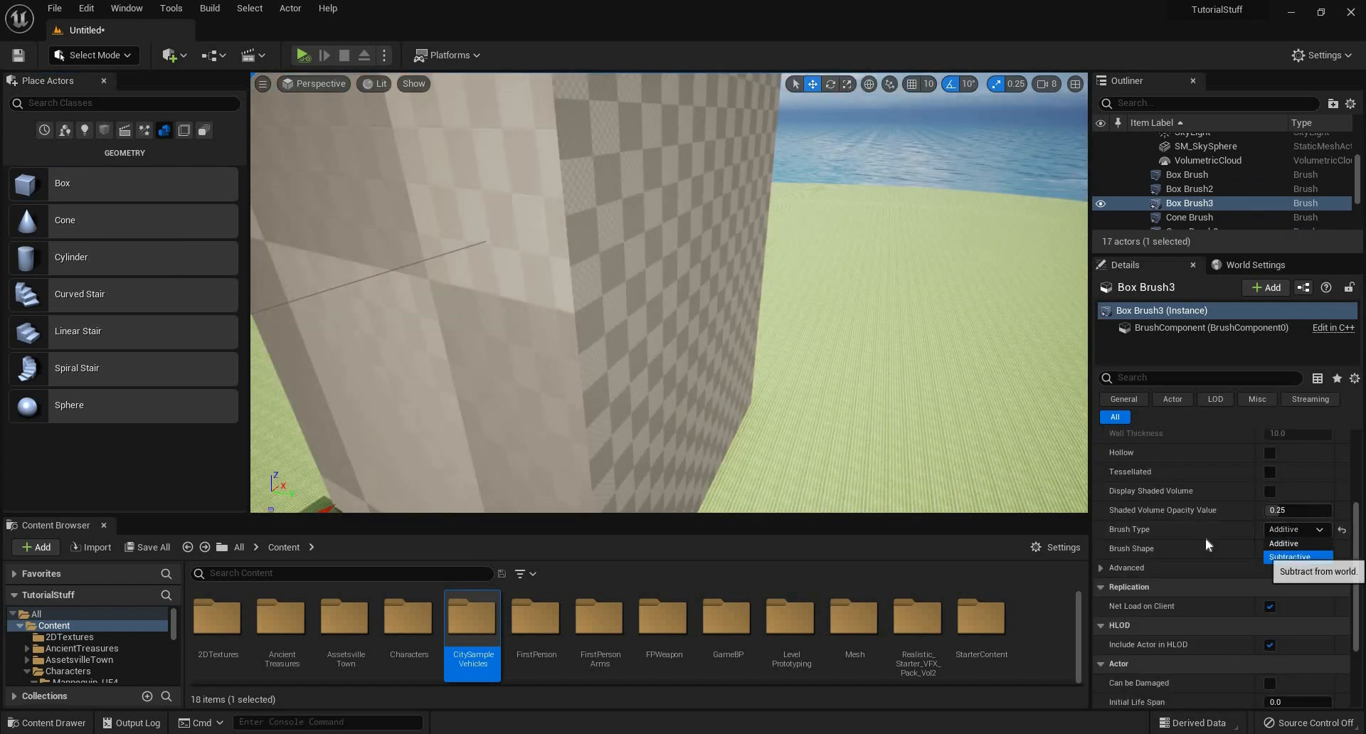
pyautogui.click(1291, 559)
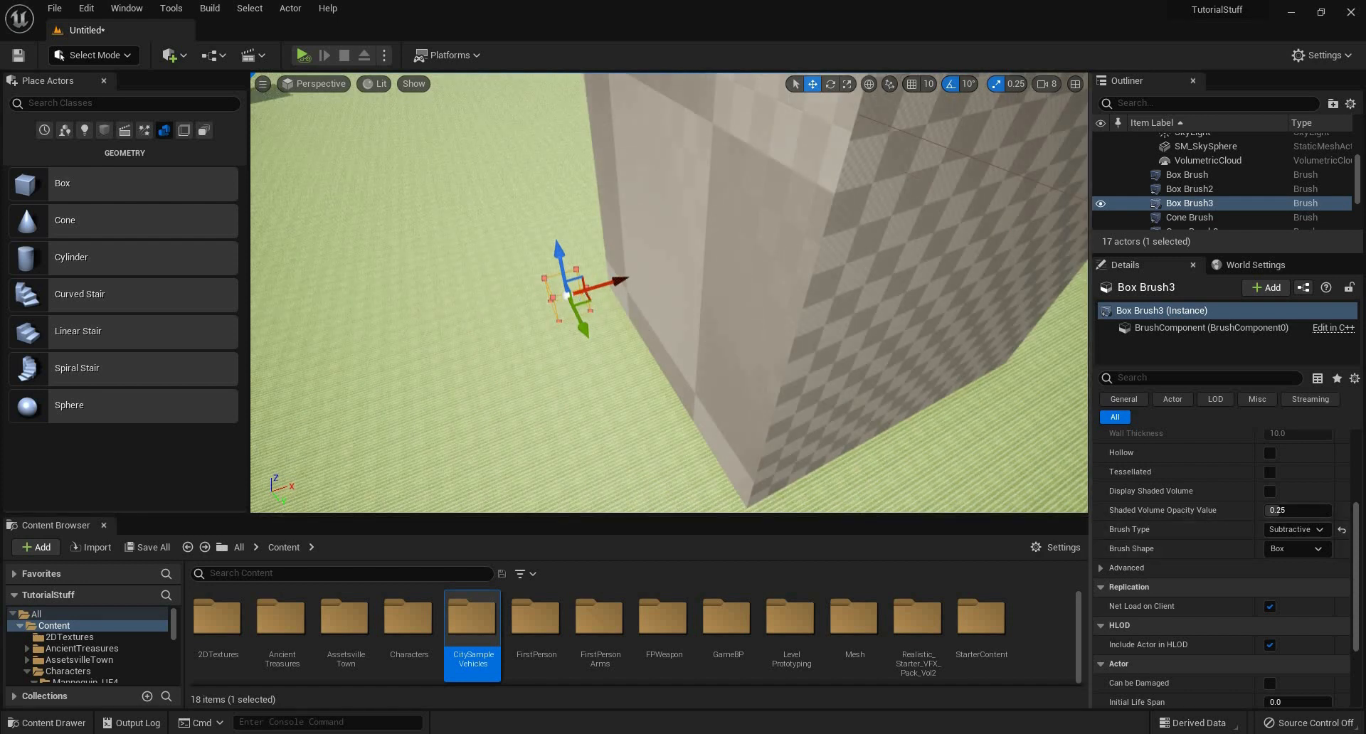
pyautogui.moveTo(567, 291); pyautogui.dragTo(648, 336)
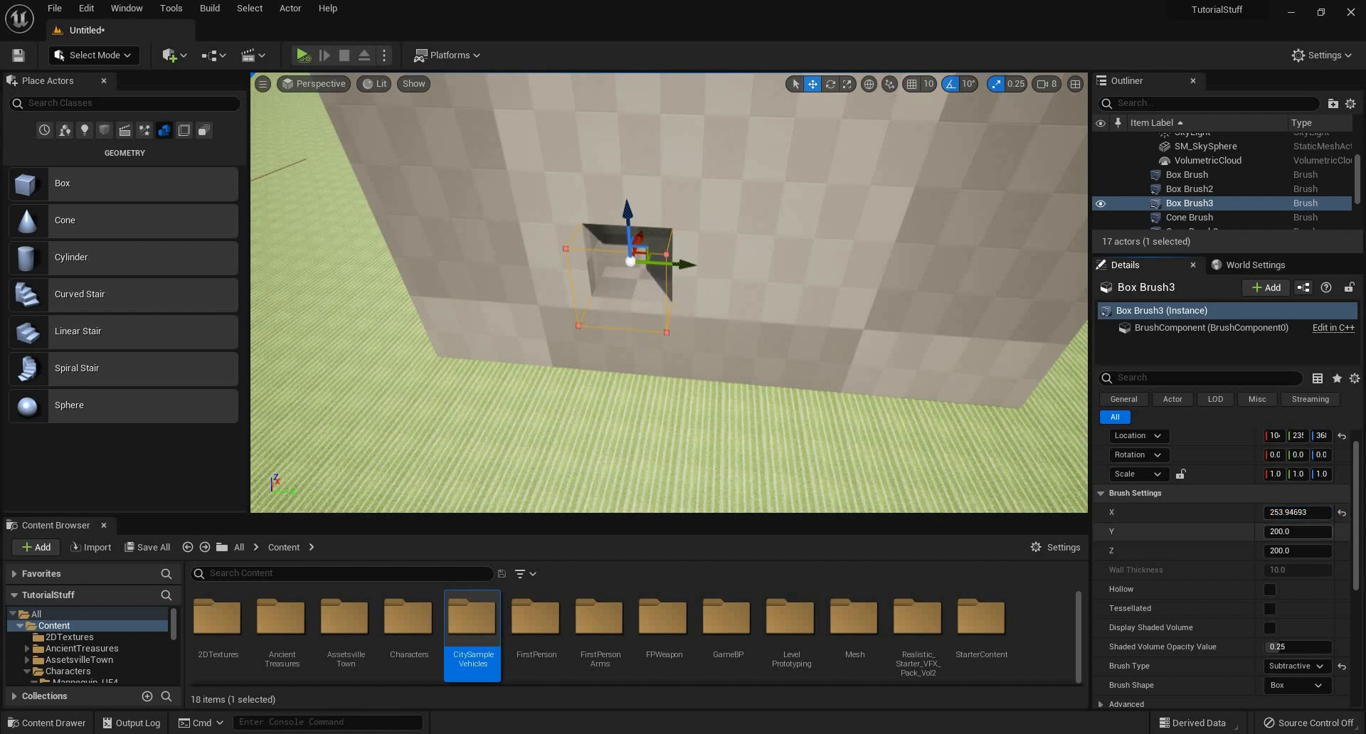
pyautogui.moveTo(1298, 531); pyautogui.dragTo(1315, 531)
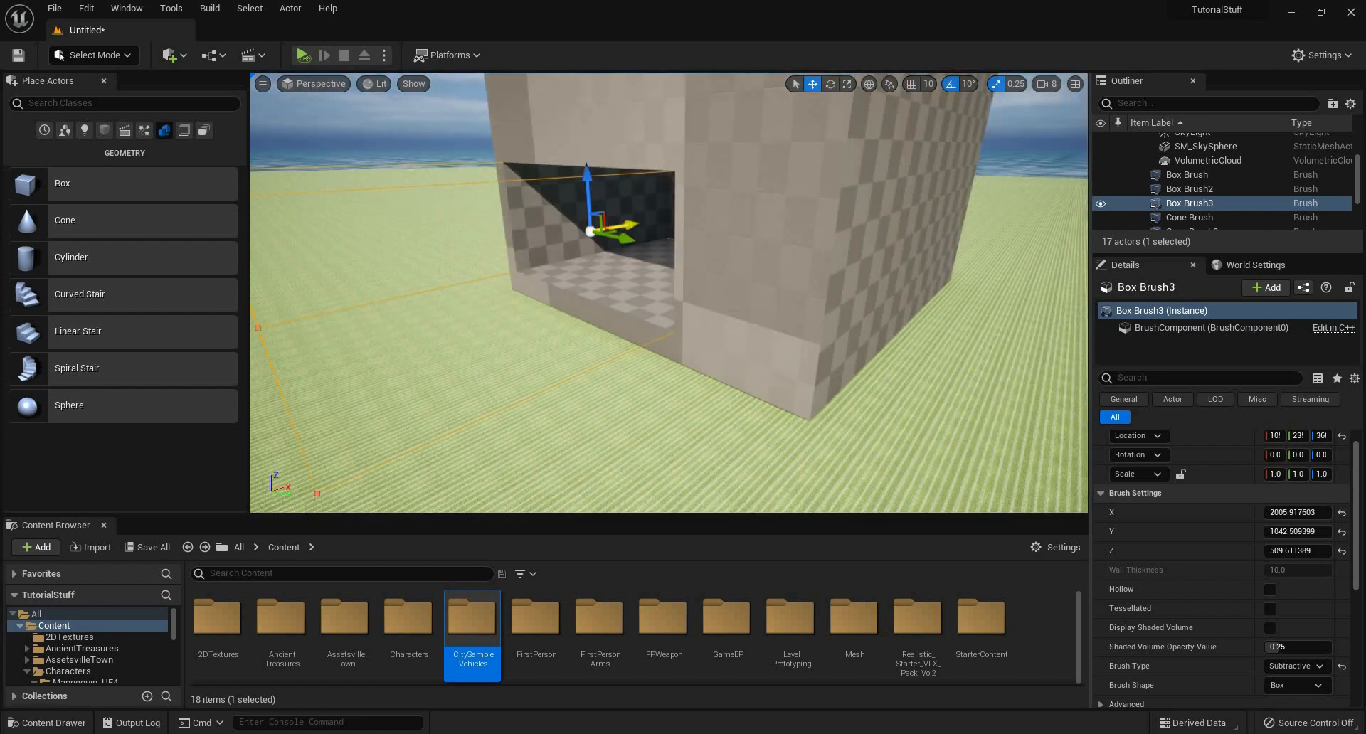
pyautogui.moveTo(590, 231); pyautogui.dragTo(710, 209)
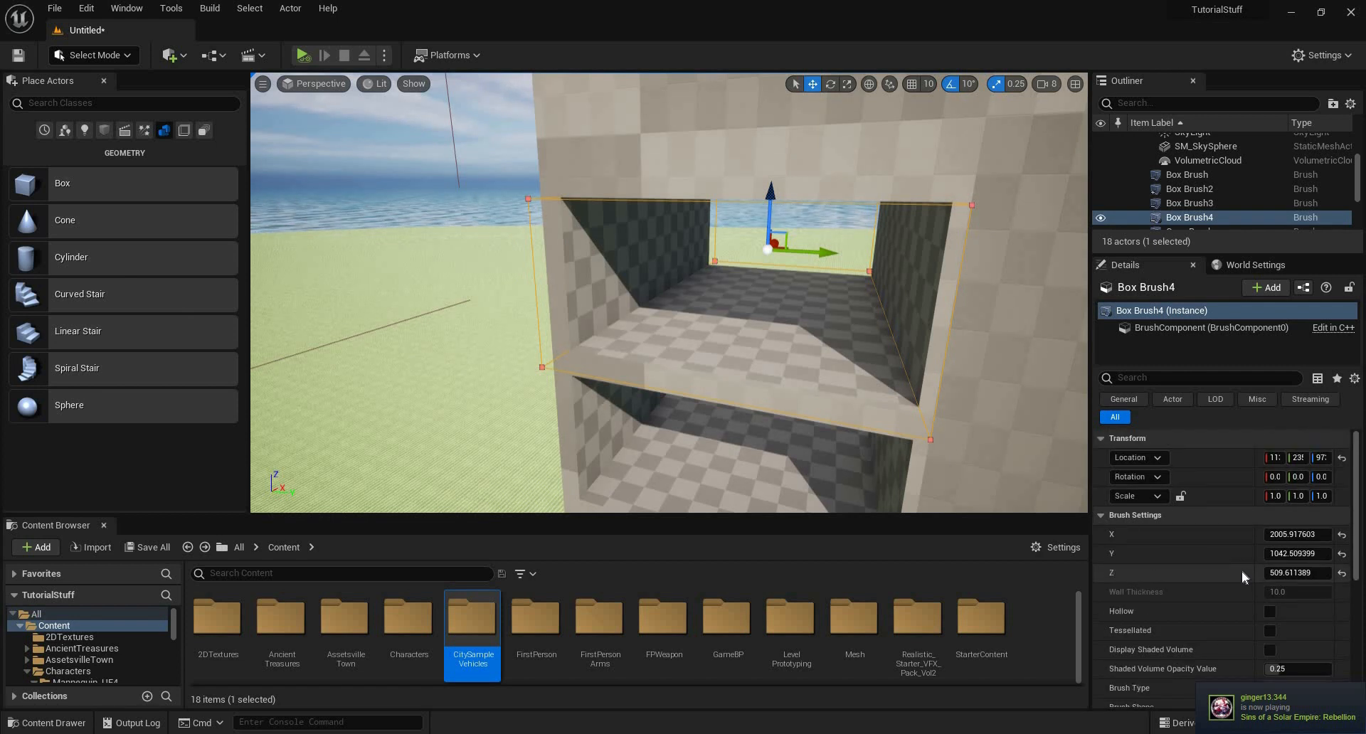
# Step: Reshape Box Brush4 to a Sphere, then rebuild it with CubeBuilder as a default-sized box
pyautogui.scroll(-3)
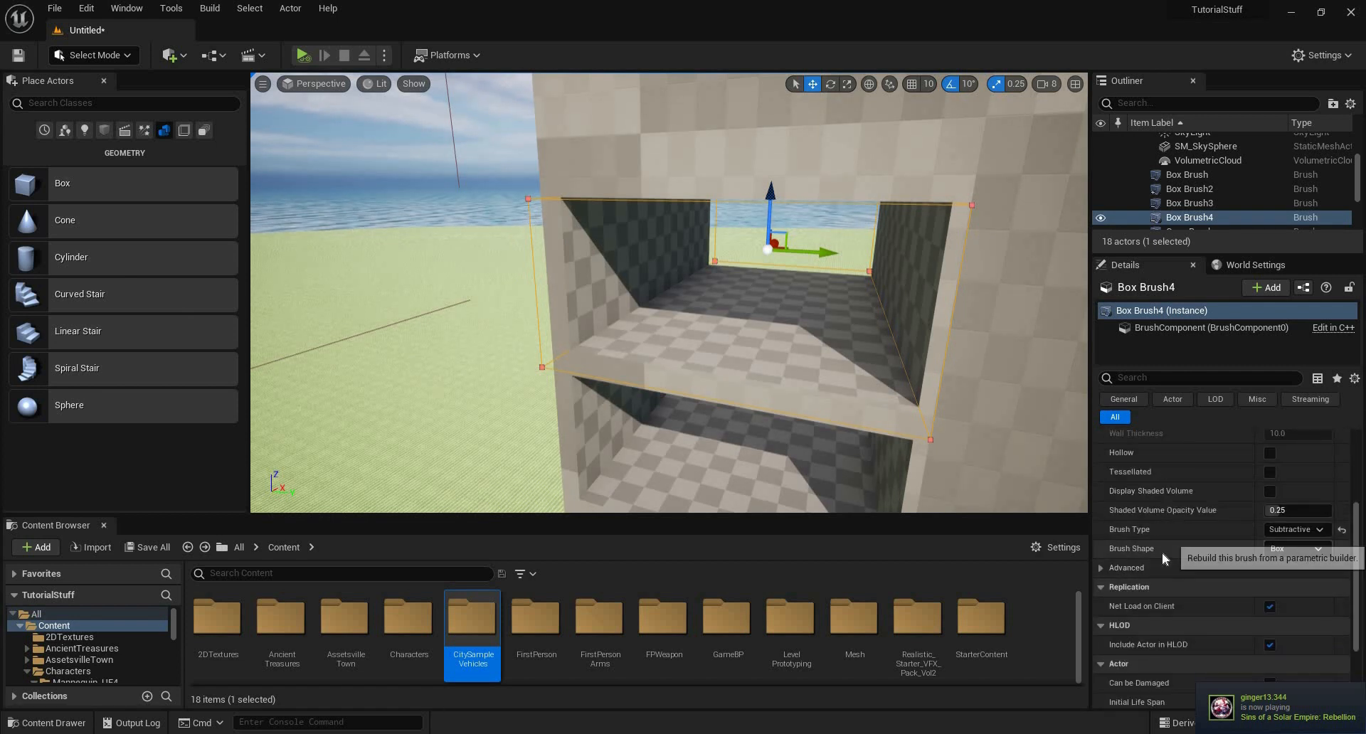
pyautogui.click(1298, 548)
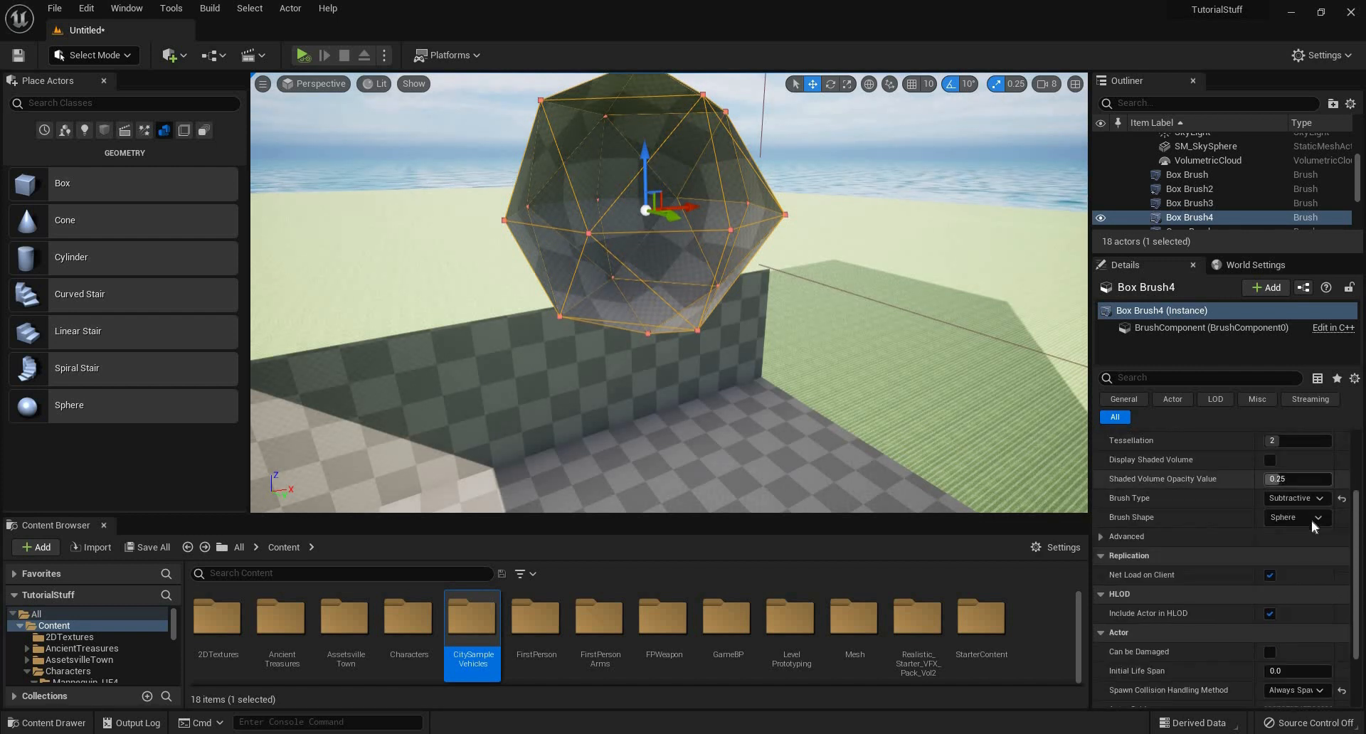
pyautogui.click(1297, 518)
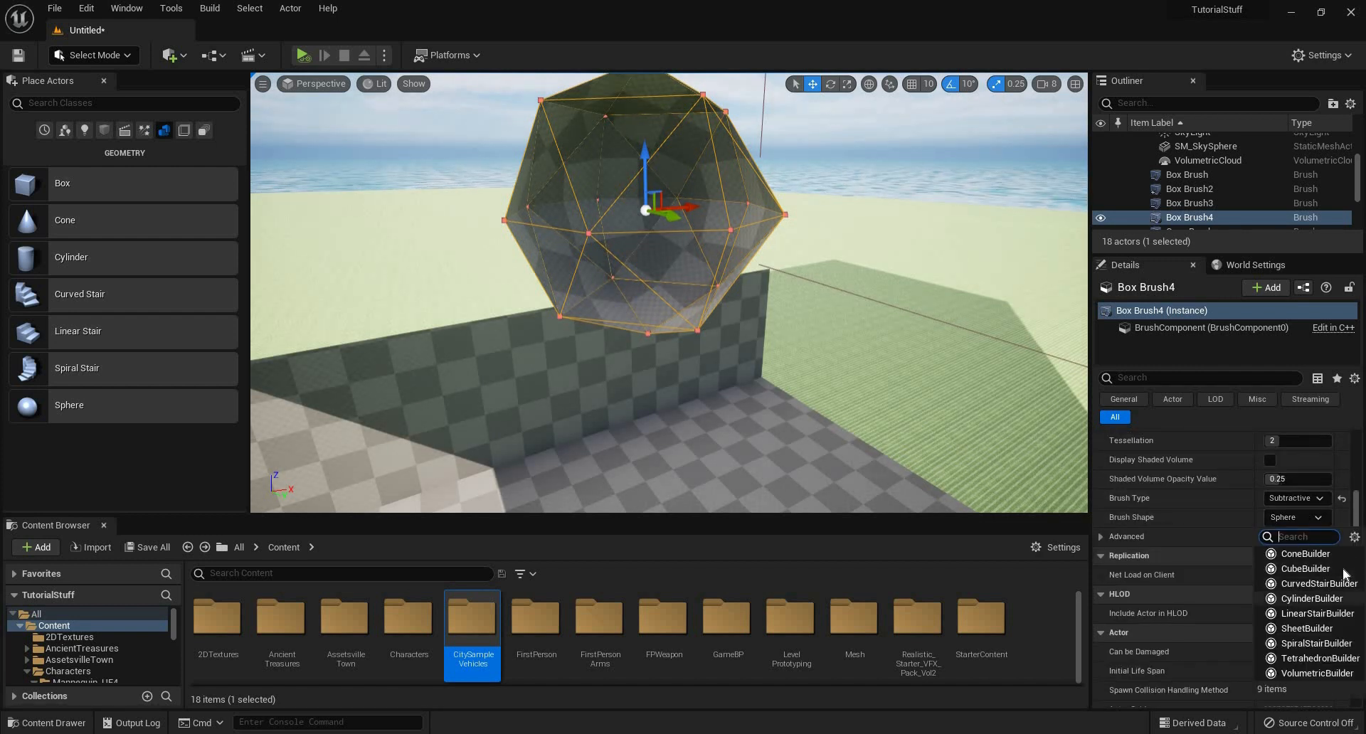
pyautogui.click(1306, 569)
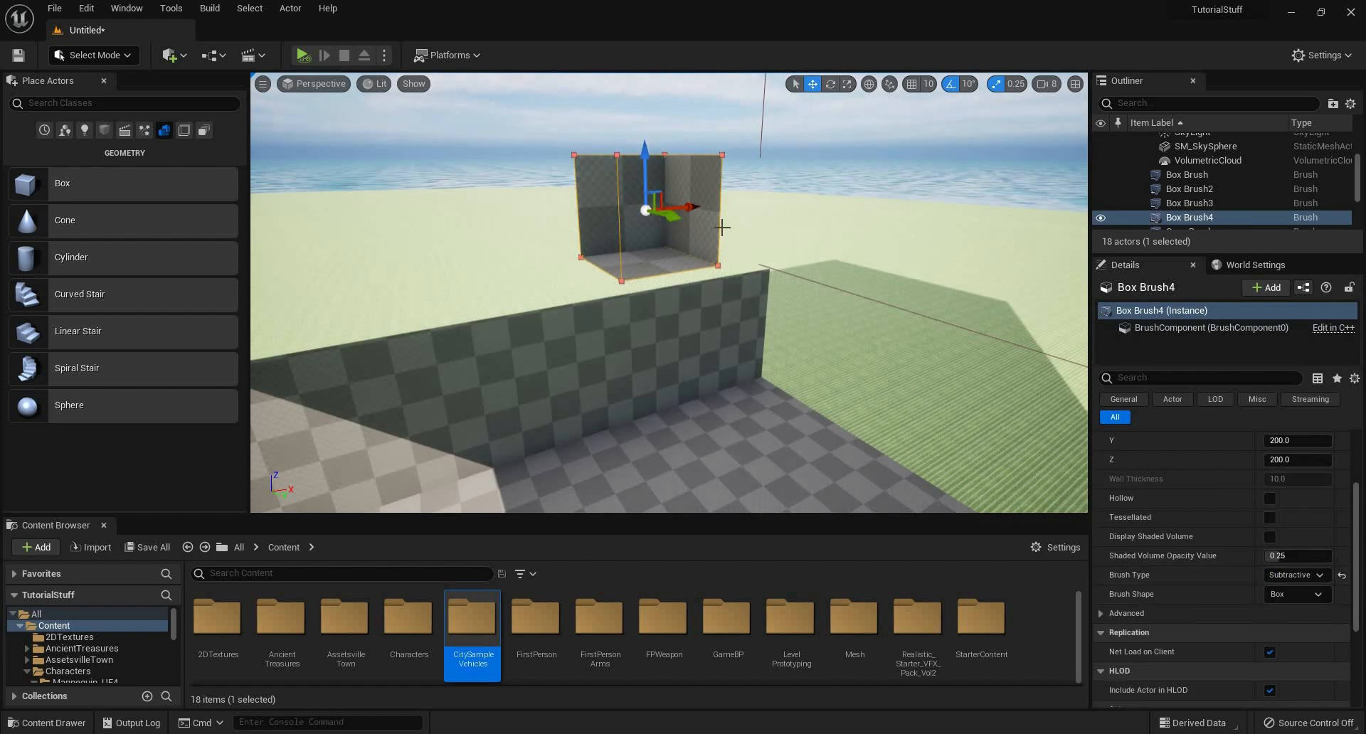
pyautogui.moveTo(975, 380)
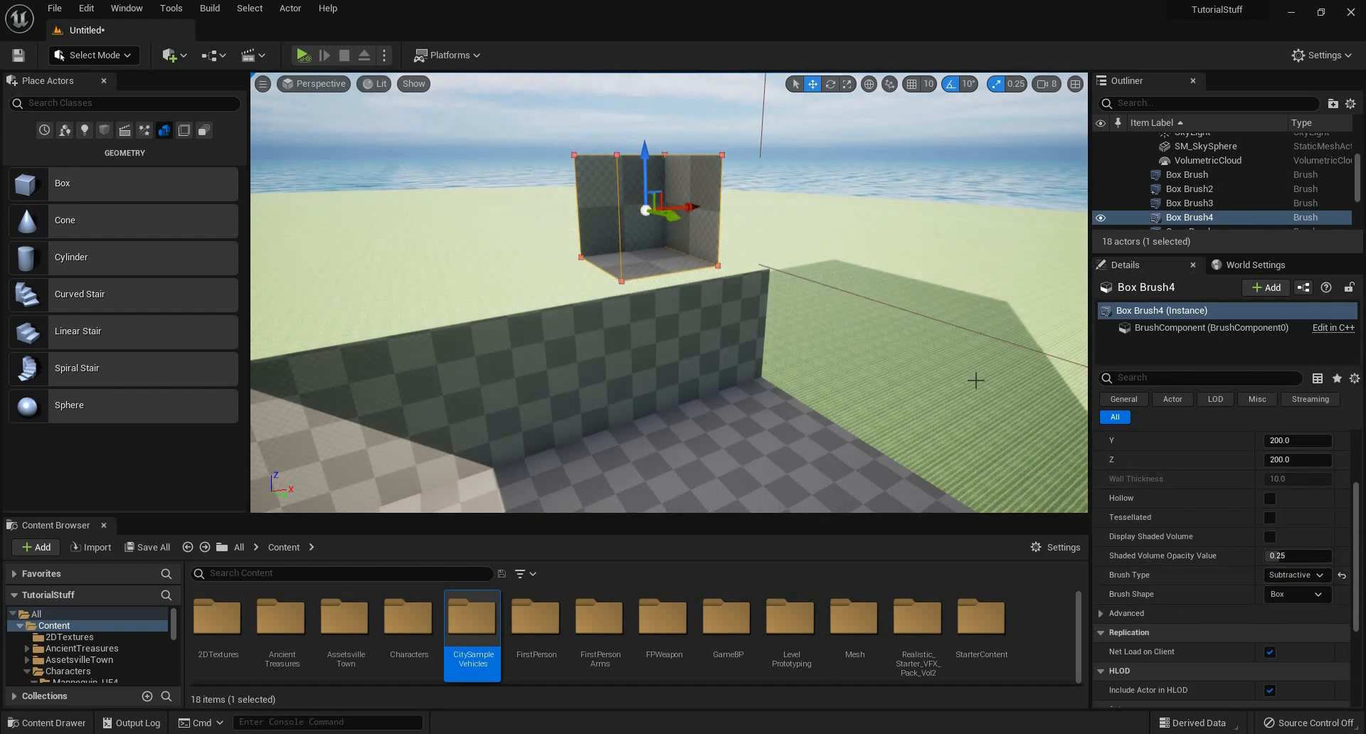